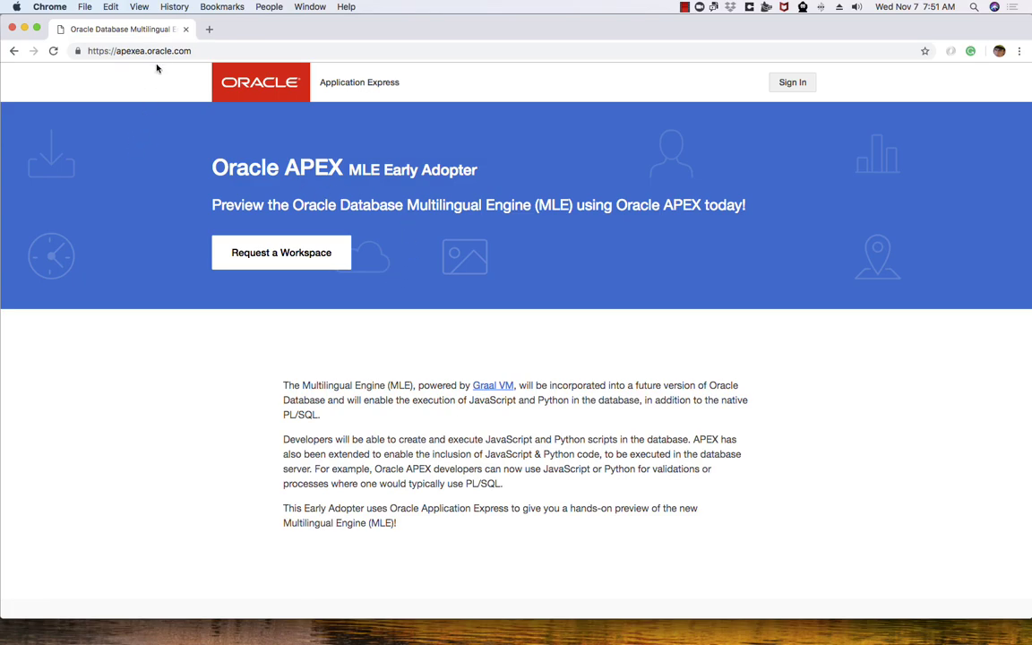
mouse_move(339, 275)
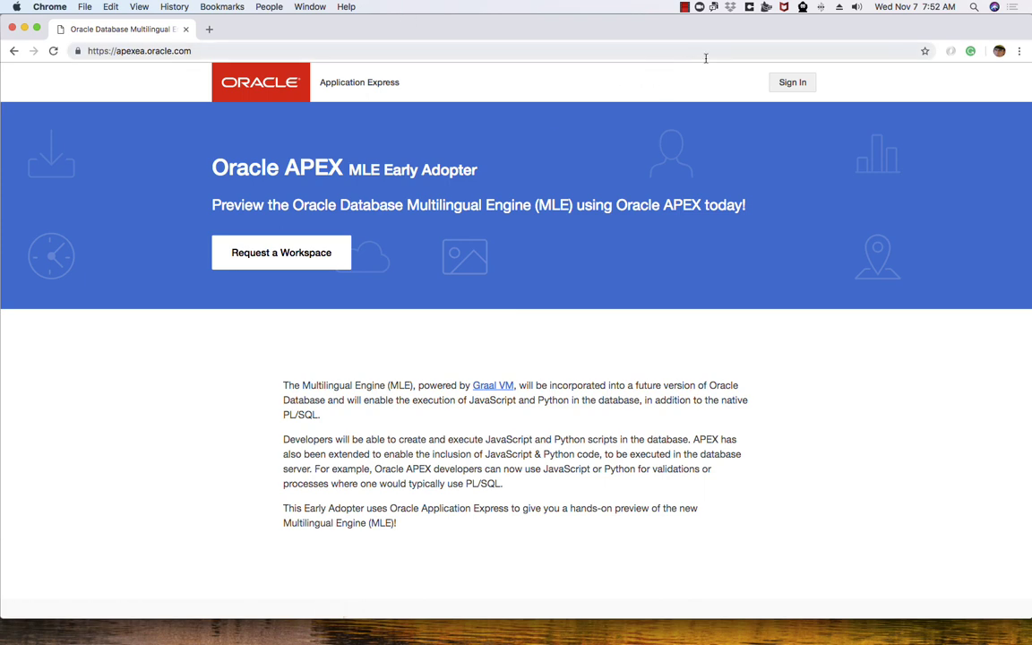
Sign in to the Early Adopter site with the Oracle account and enter the listed workspace
click(792, 81)
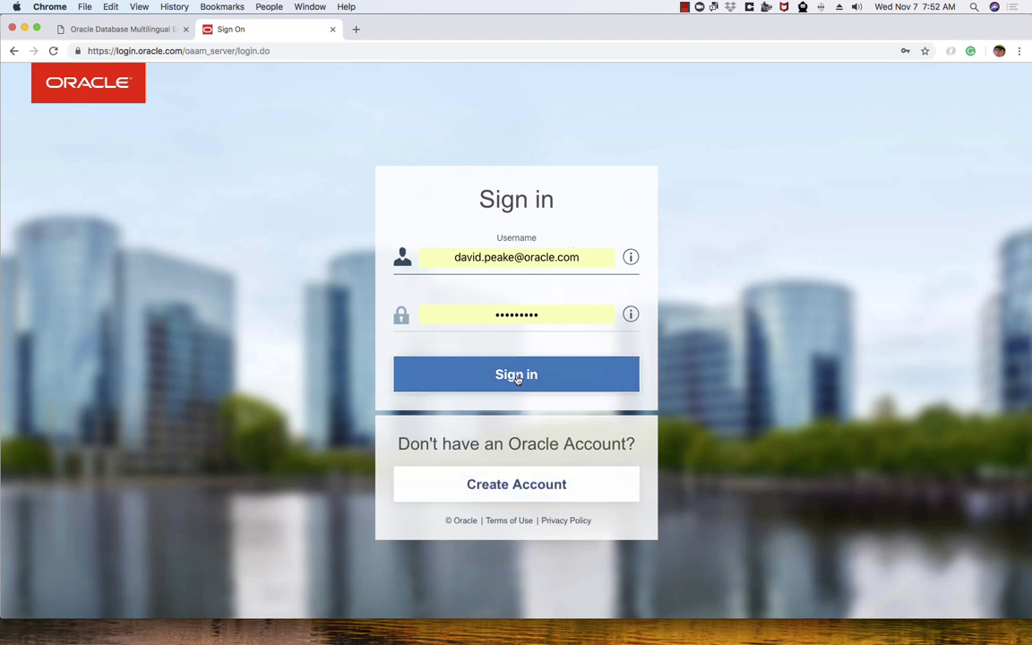
click(516, 374)
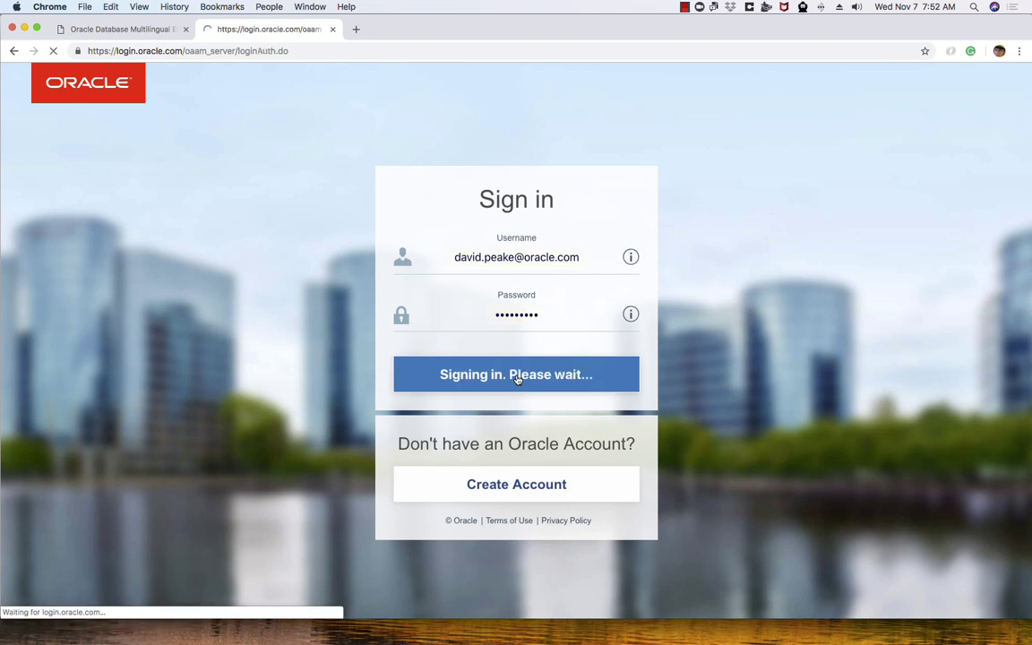
click(516, 374)
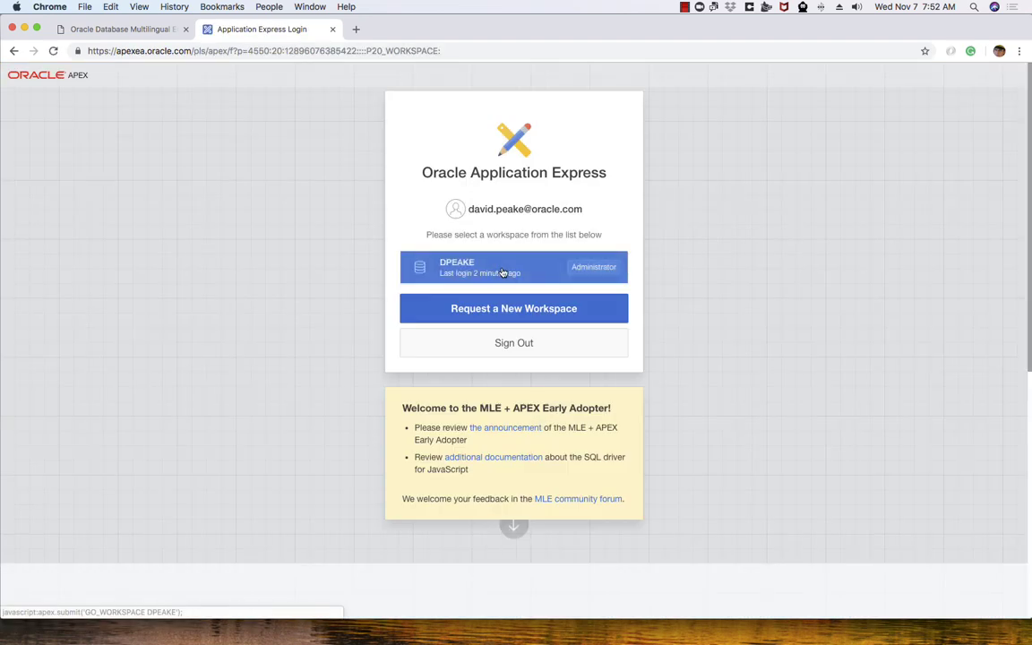
click(513, 267)
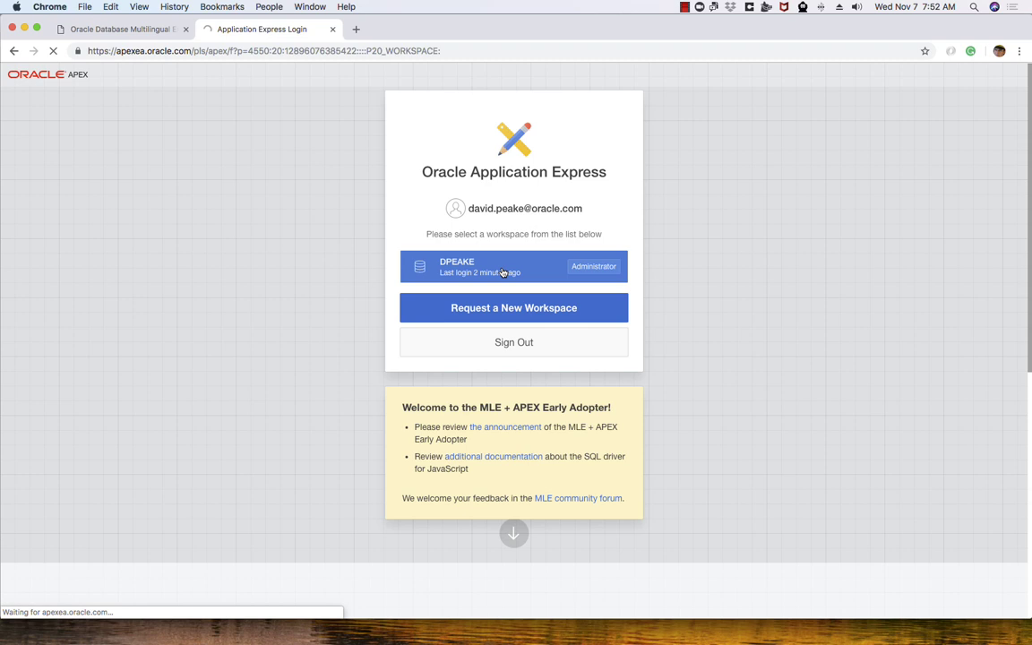
click(514, 266)
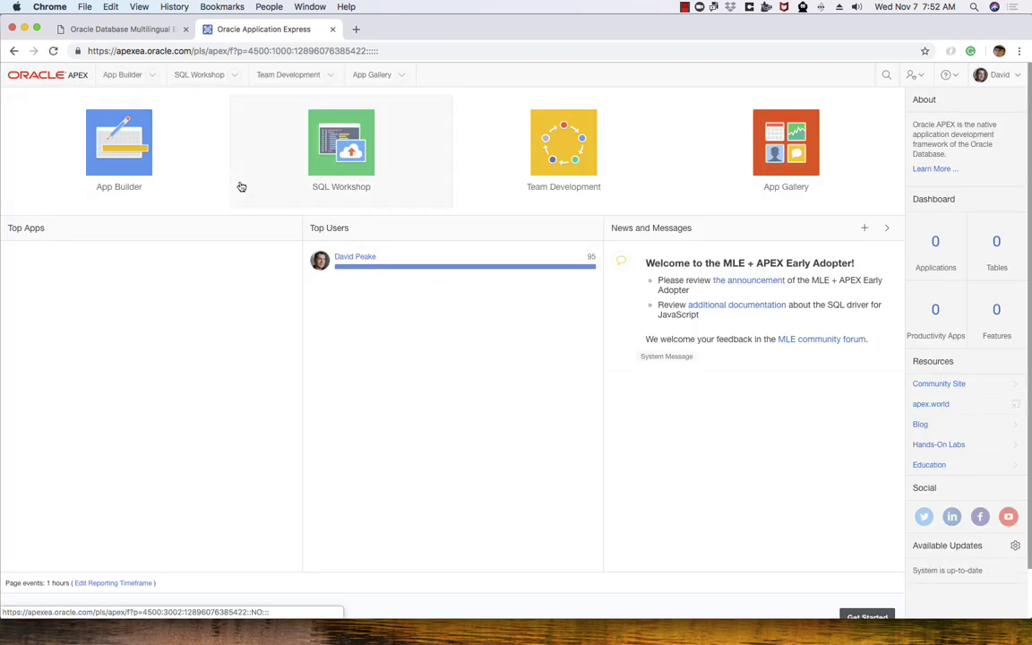
mouse_move(251, 186)
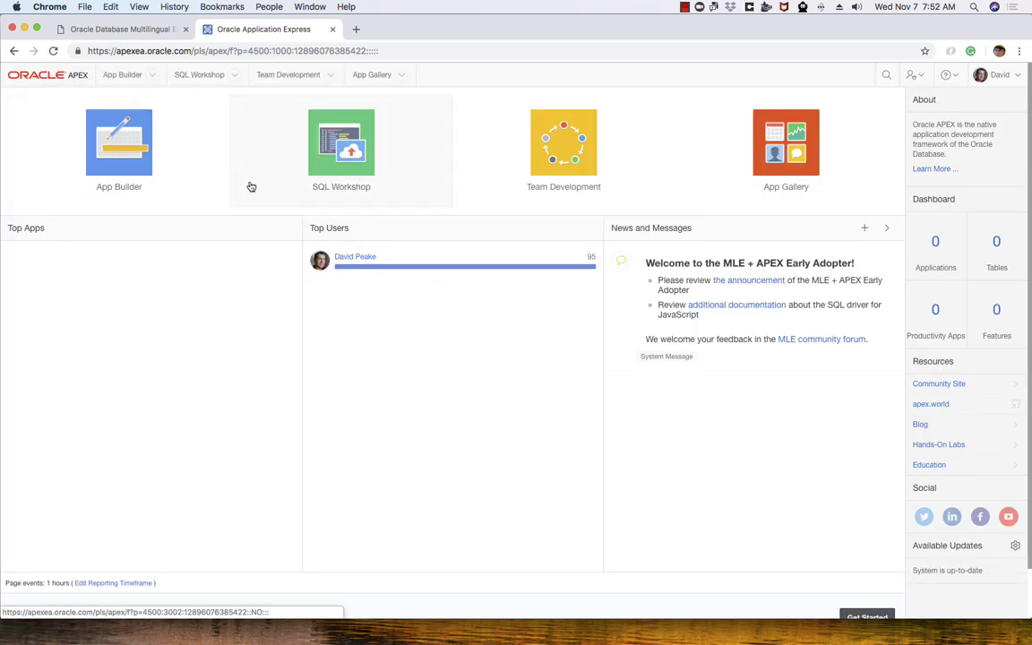
mouse_move(821, 339)
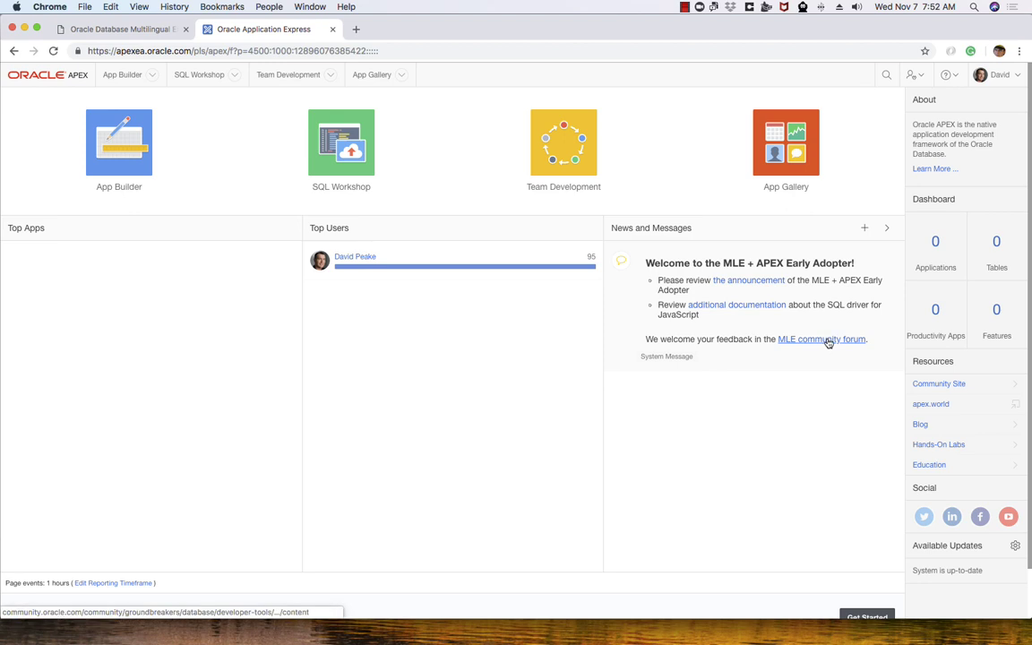
mouse_move(737, 304)
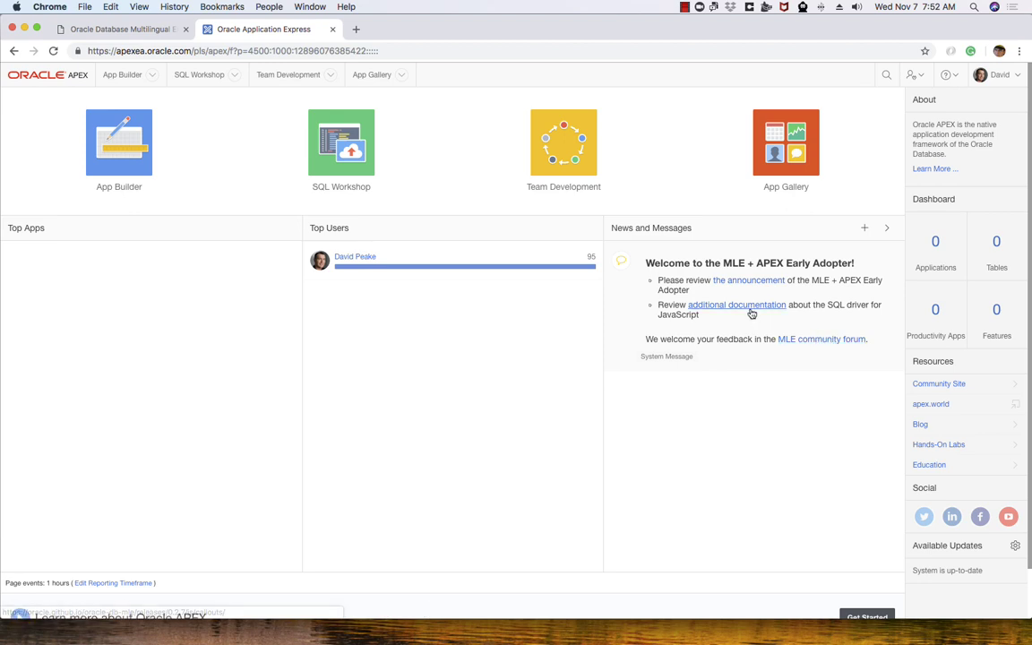
mouse_move(736, 304)
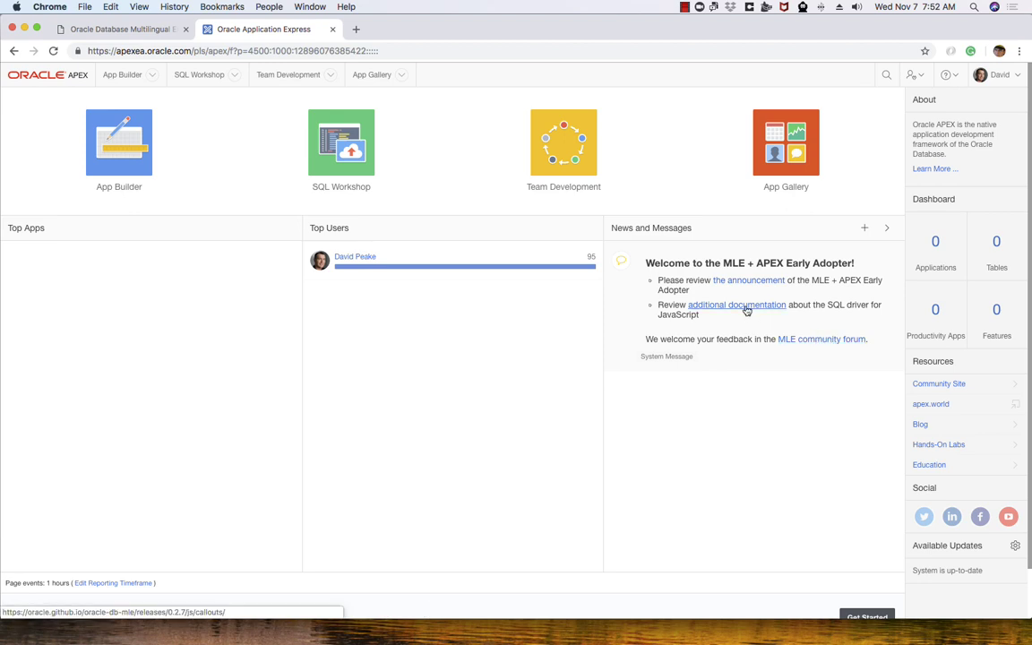
mouse_move(748, 281)
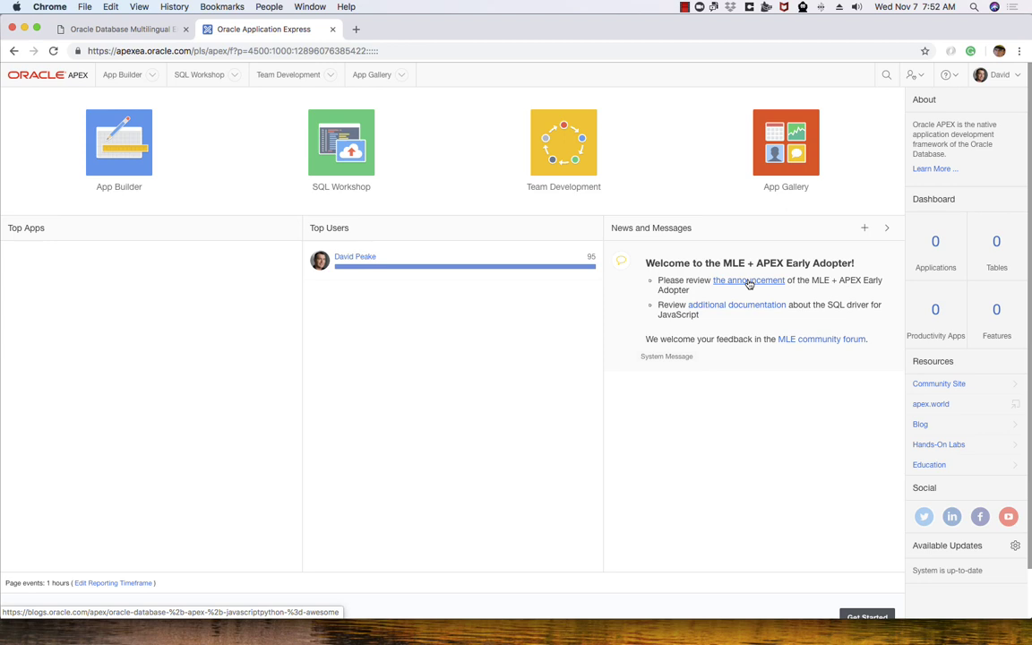
Open the MLE announcement blog post and highlight its currentDate JavaScript example
click(748, 280)
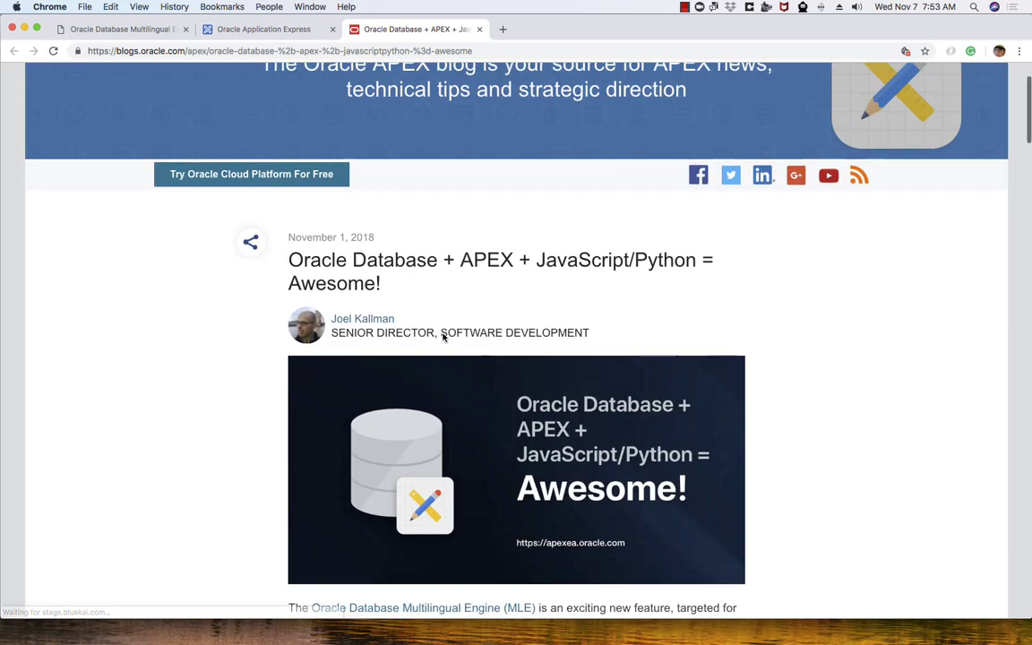
scroll(down, 3)
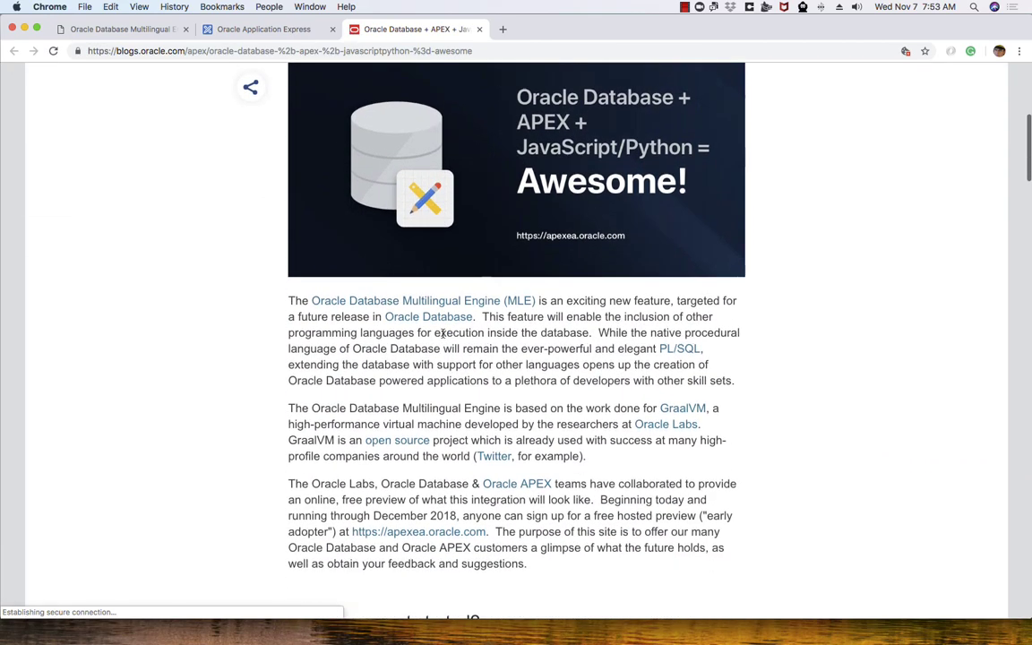
scroll(down, 3)
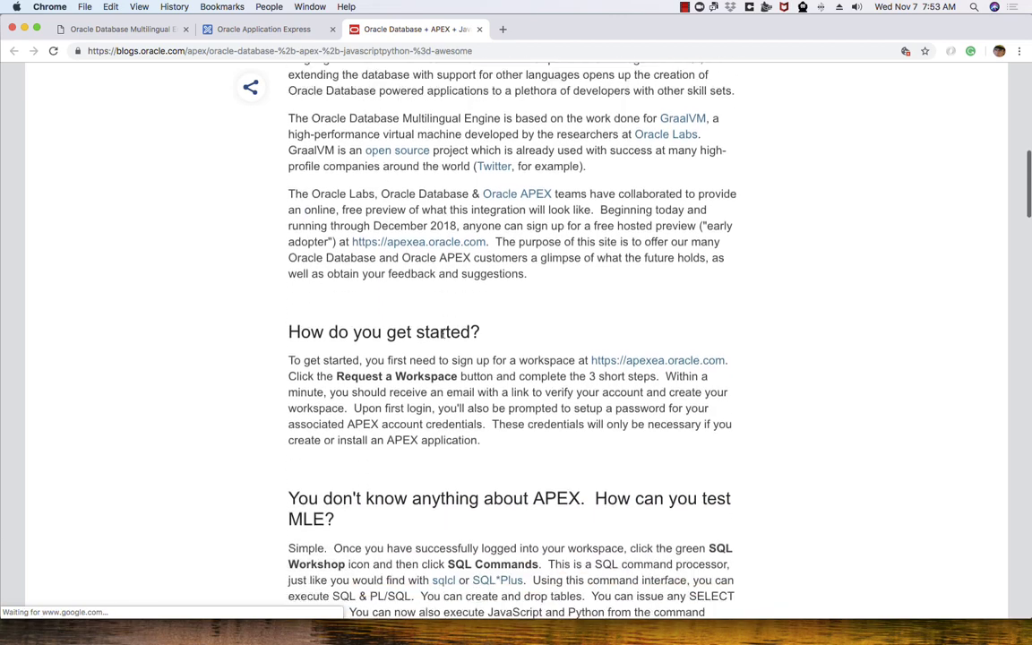
scroll(down, 3)
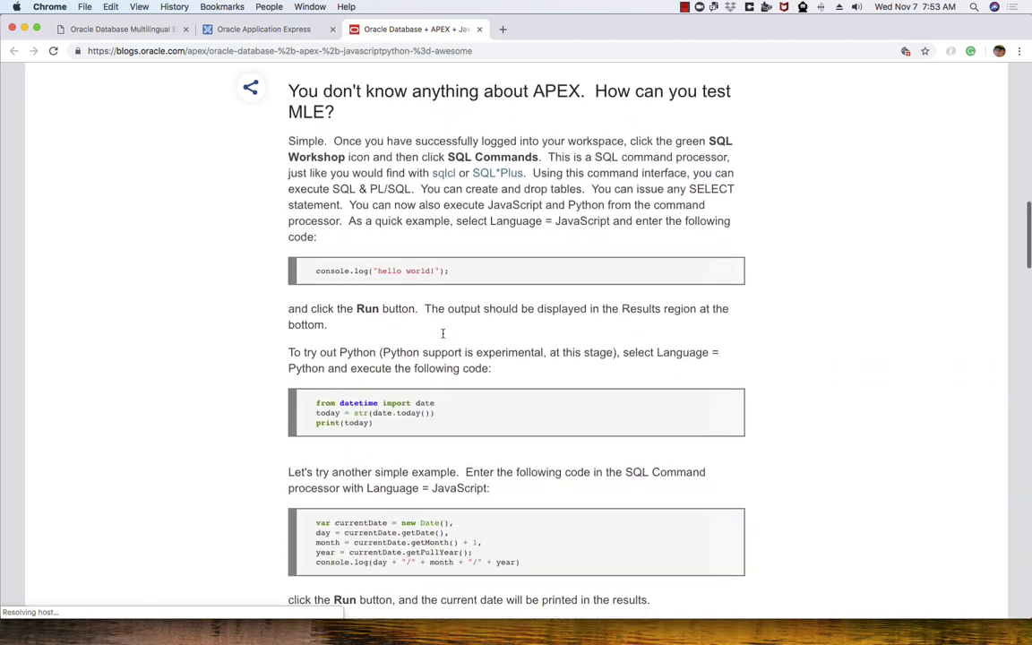
scroll(down, 3)
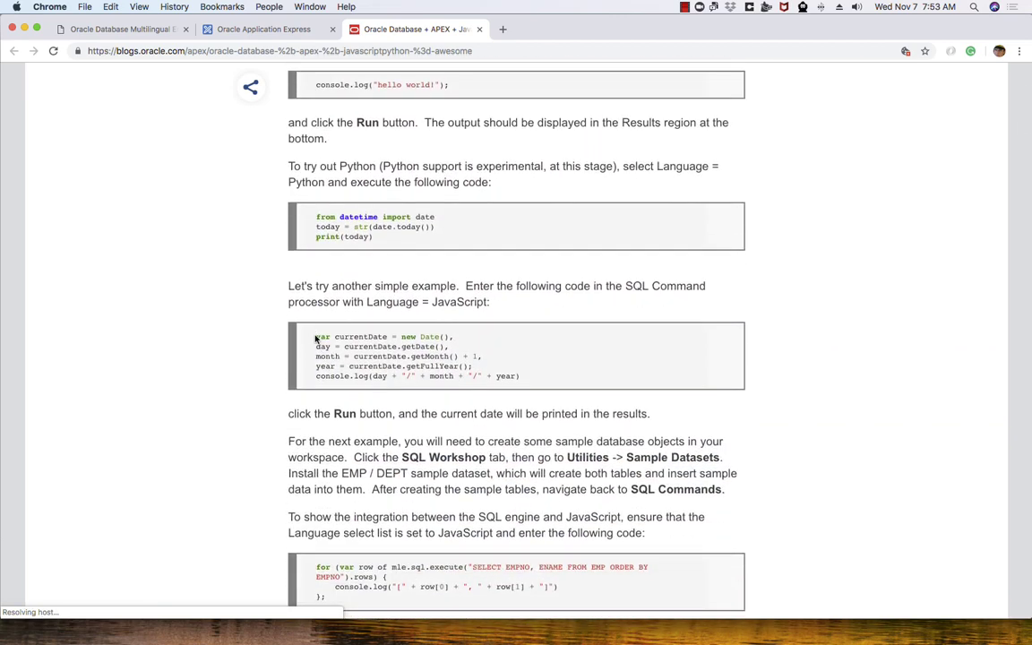
drag(315, 336, 519, 376)
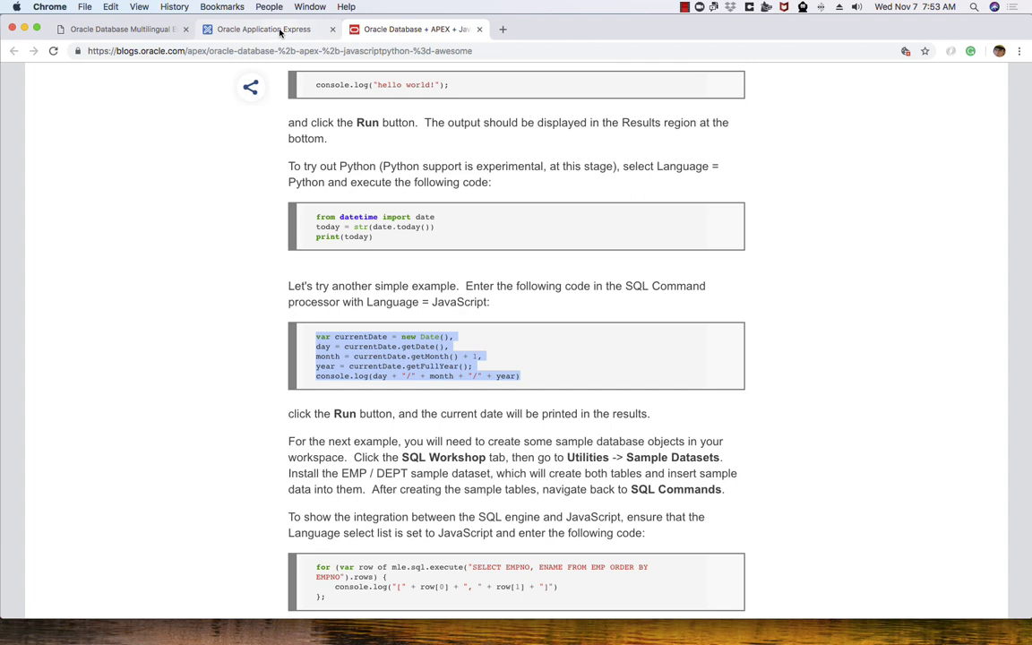
Return to the Oracle Application Express tab and open SQL Workshop's SQL Commands
click(263, 29)
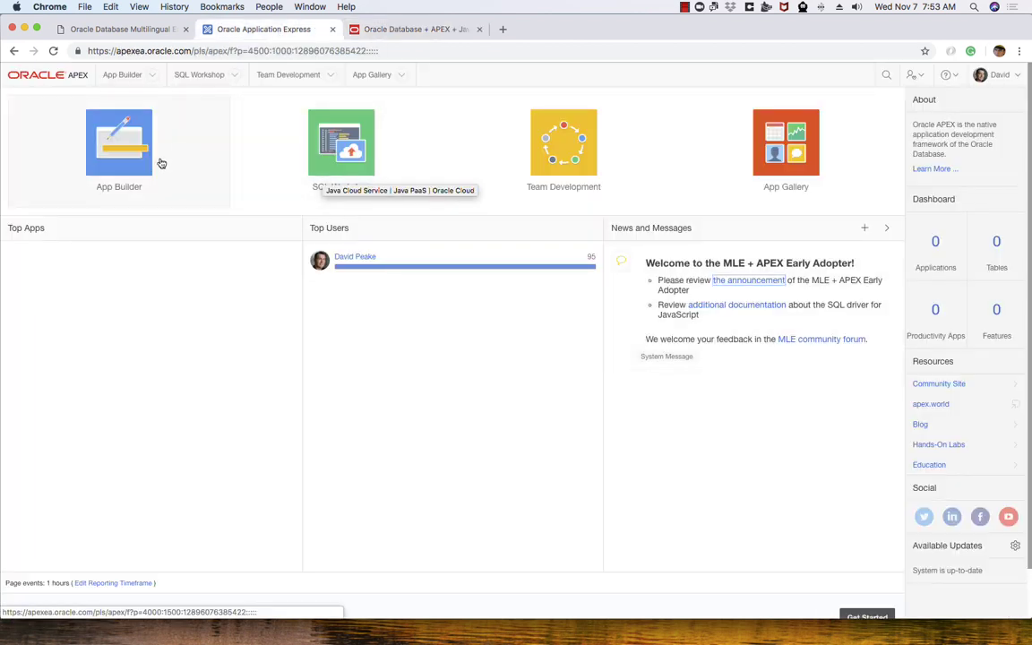
click(341, 144)
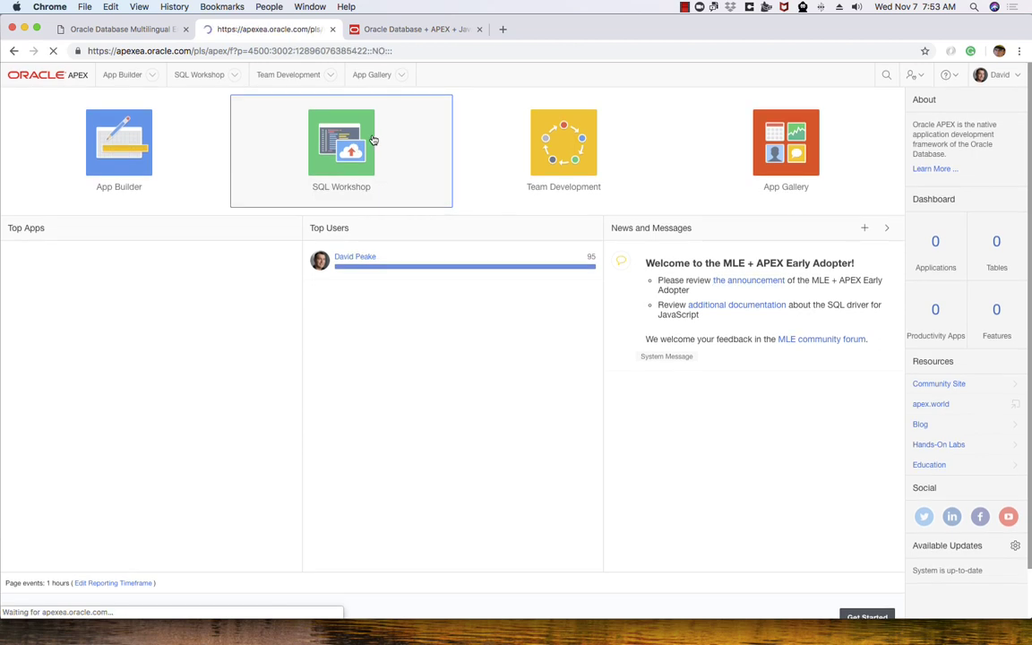
click(340, 143)
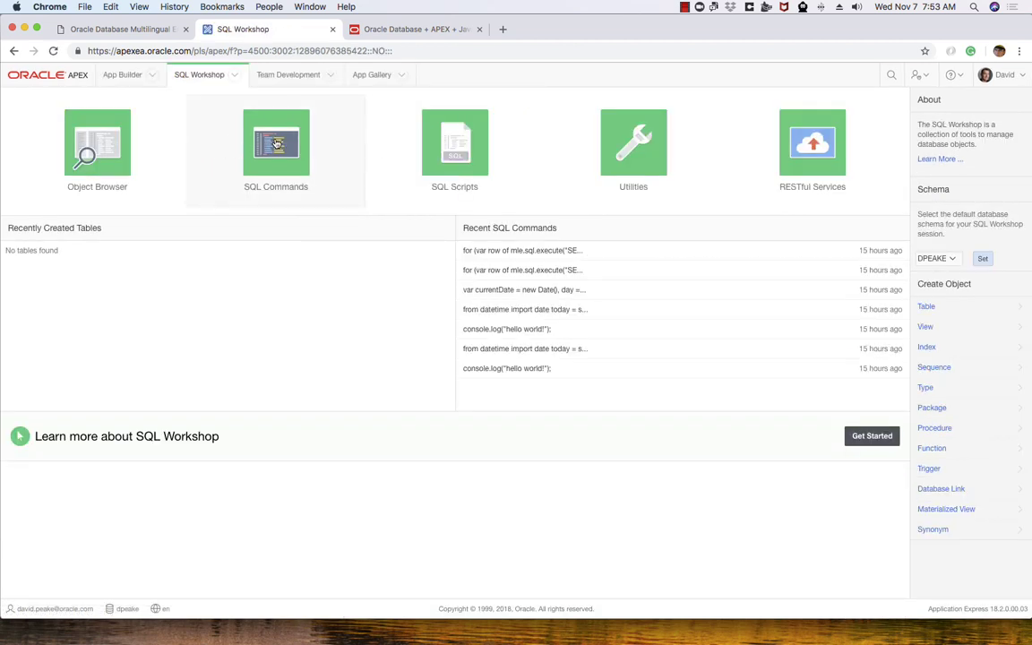
click(275, 143)
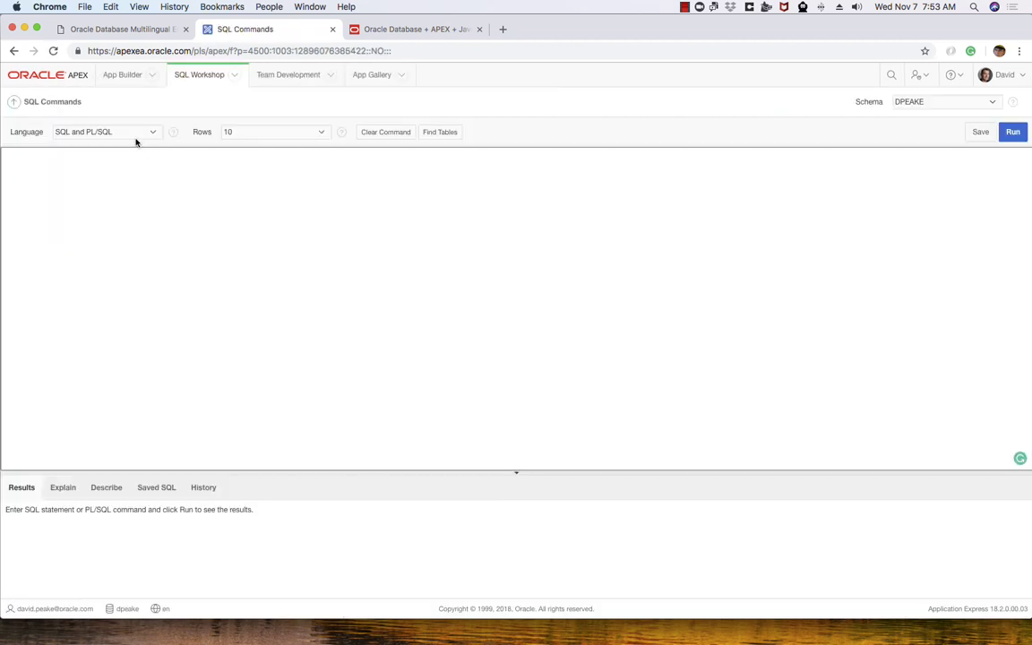
Set the command language to JavaScript, enter the currentDate snippet, and run it
click(103, 131)
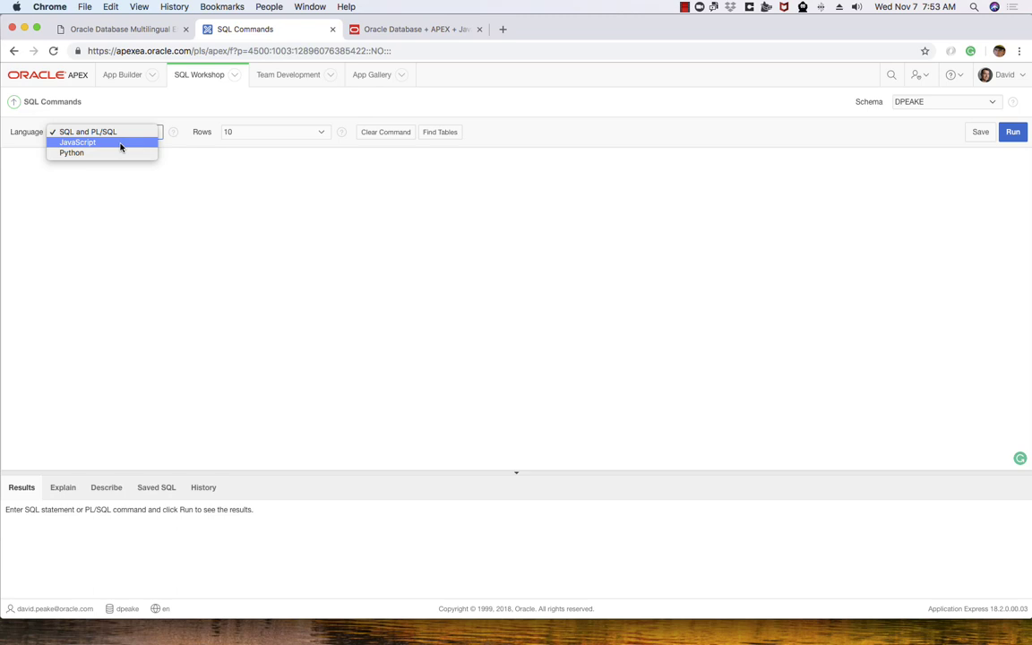
click(77, 142)
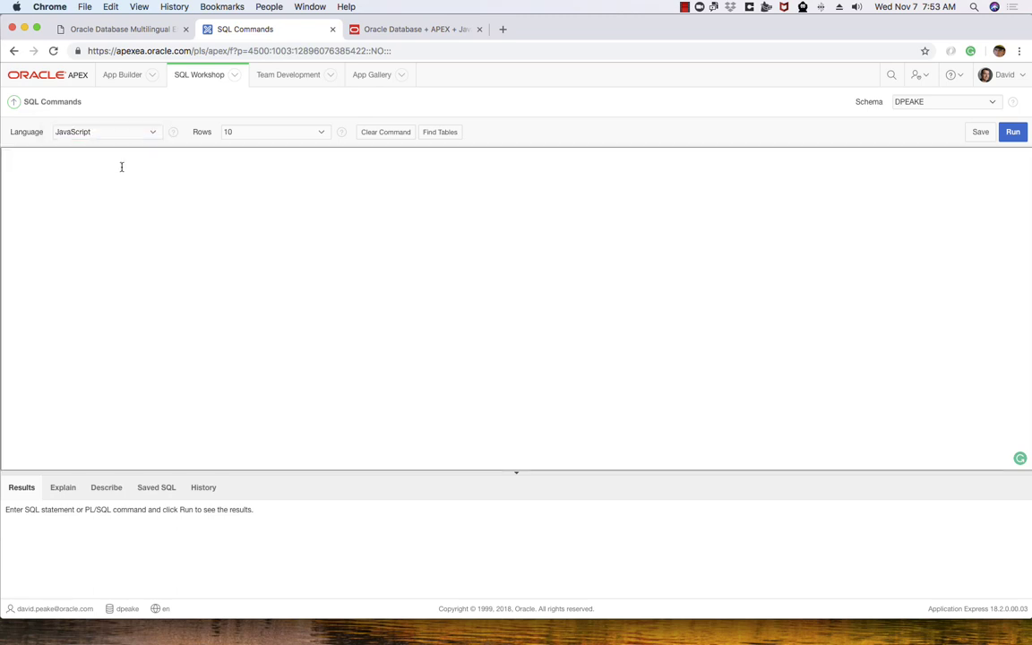
text(var currentDate = new Date(),)
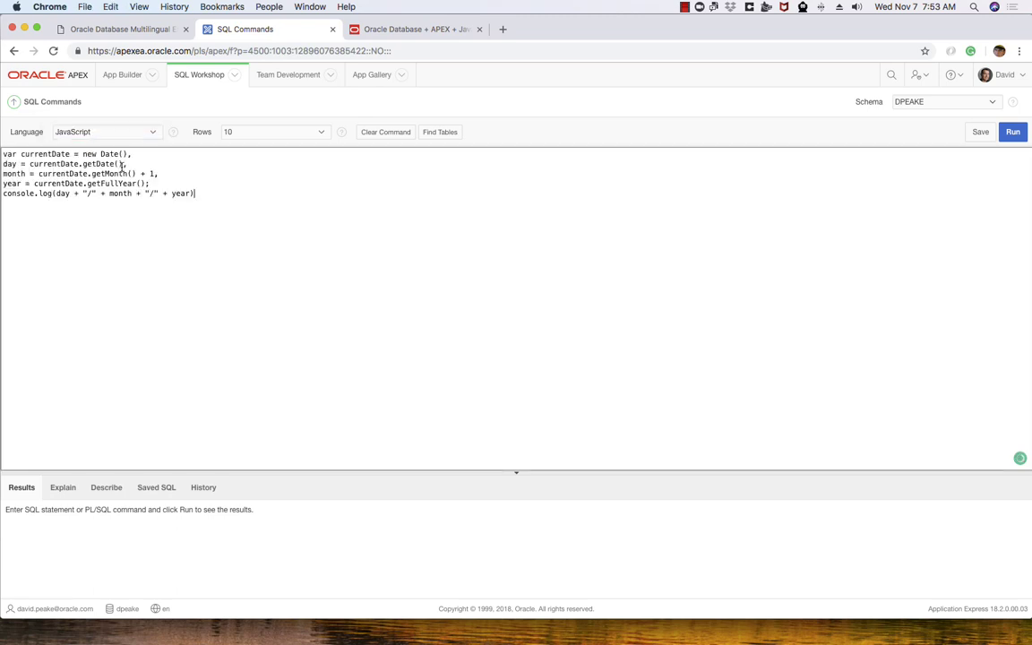
click(1013, 132)
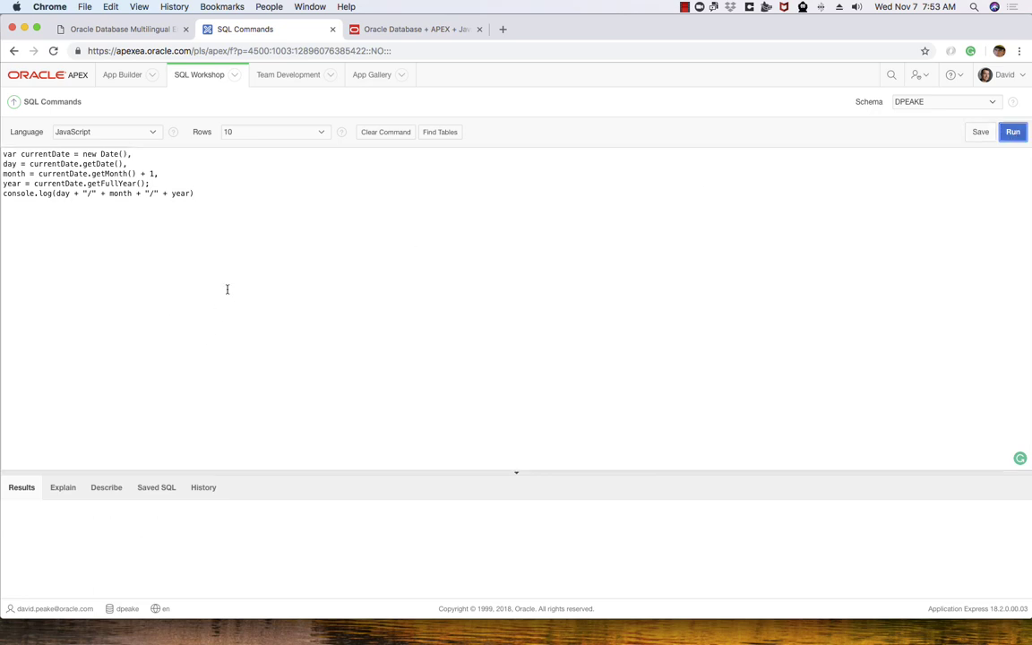
click(1013, 132)
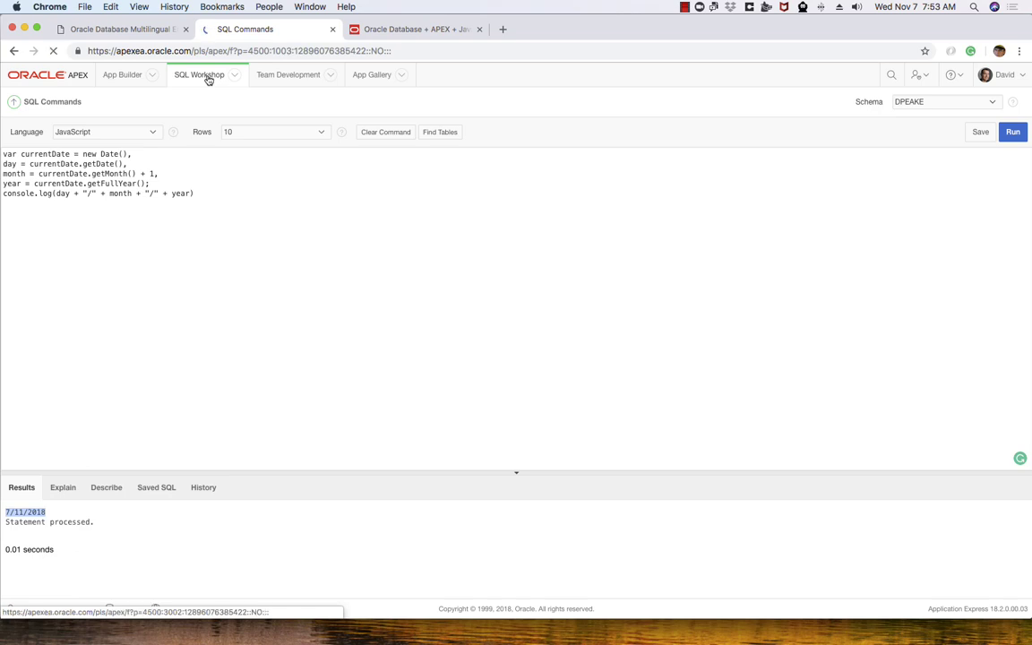
Navigate SQL Workshop > Utilities > Sample Datasets
click(198, 74)
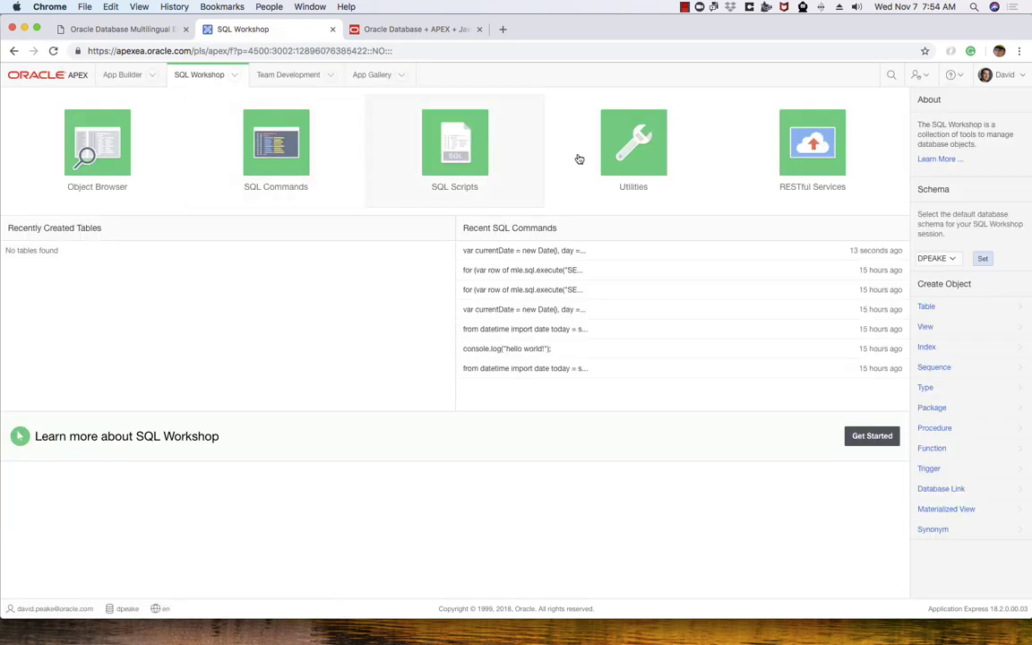
click(633, 143)
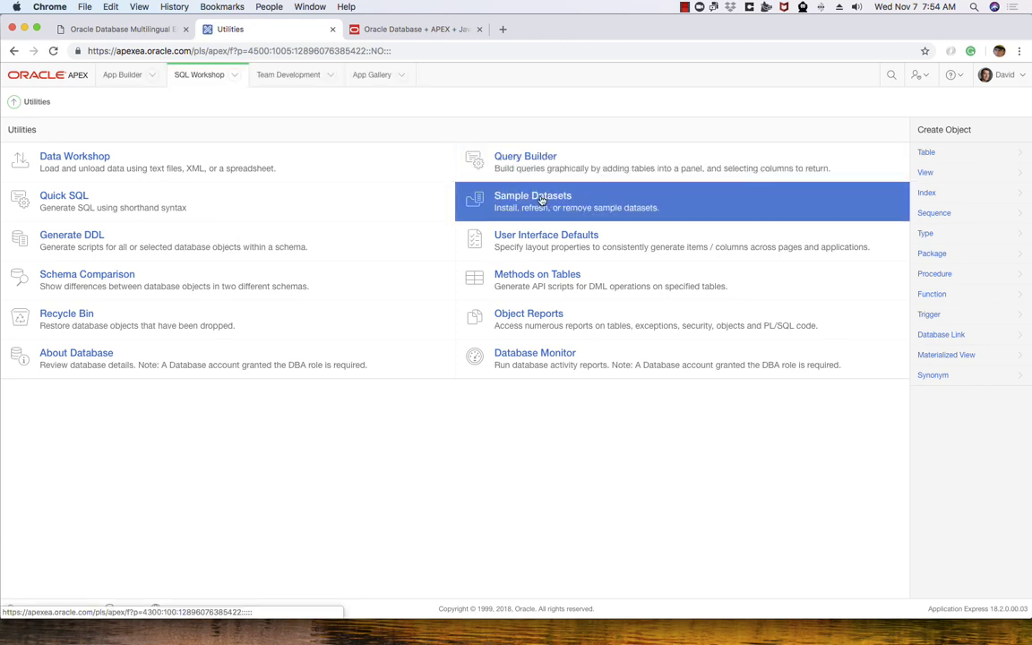
click(532, 196)
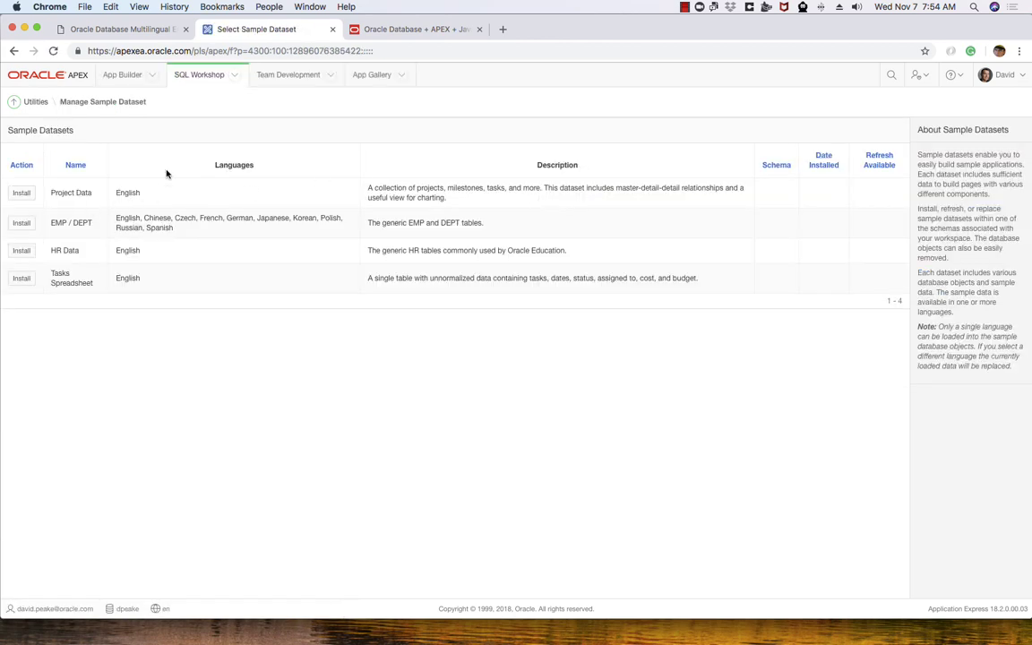
click(199, 74)
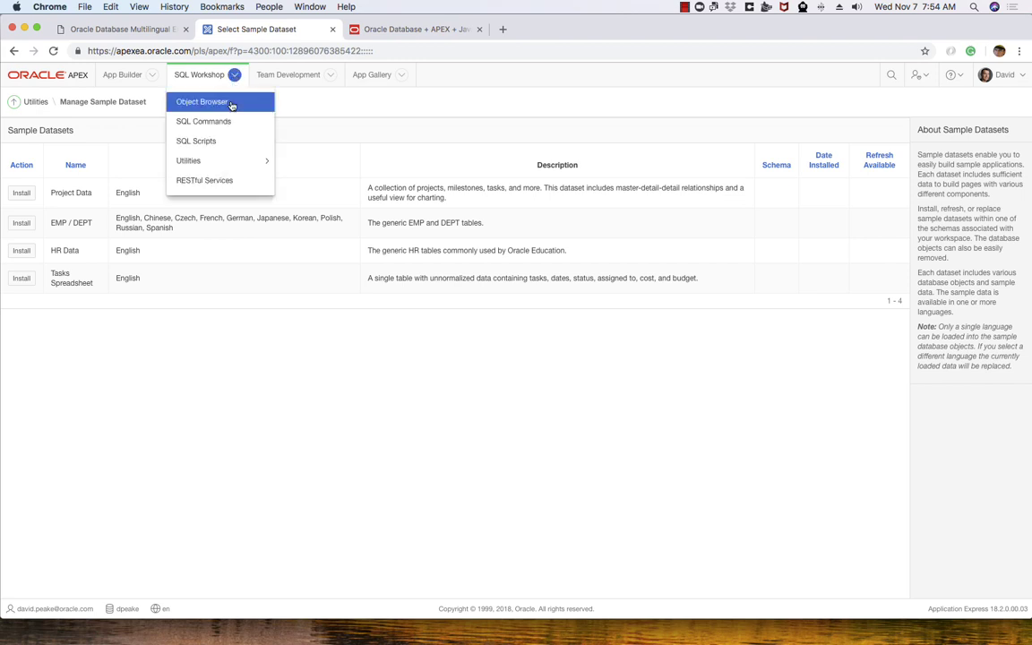
mouse_move(188, 160)
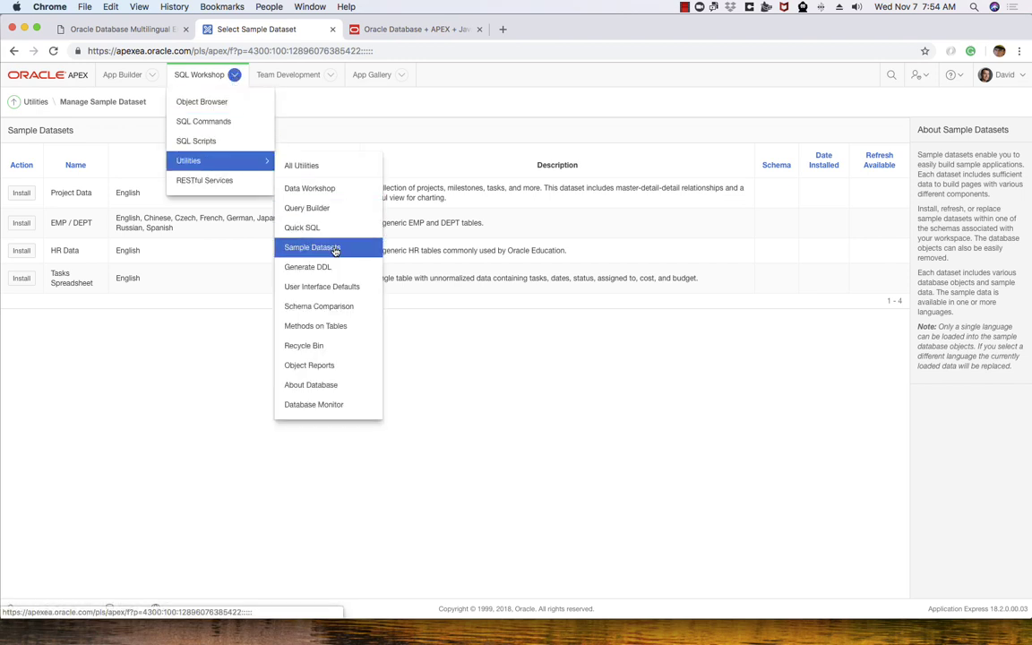
Install the EMP / DEPT dataset into DPEAKE and return to SQL Workshop home
click(20, 222)
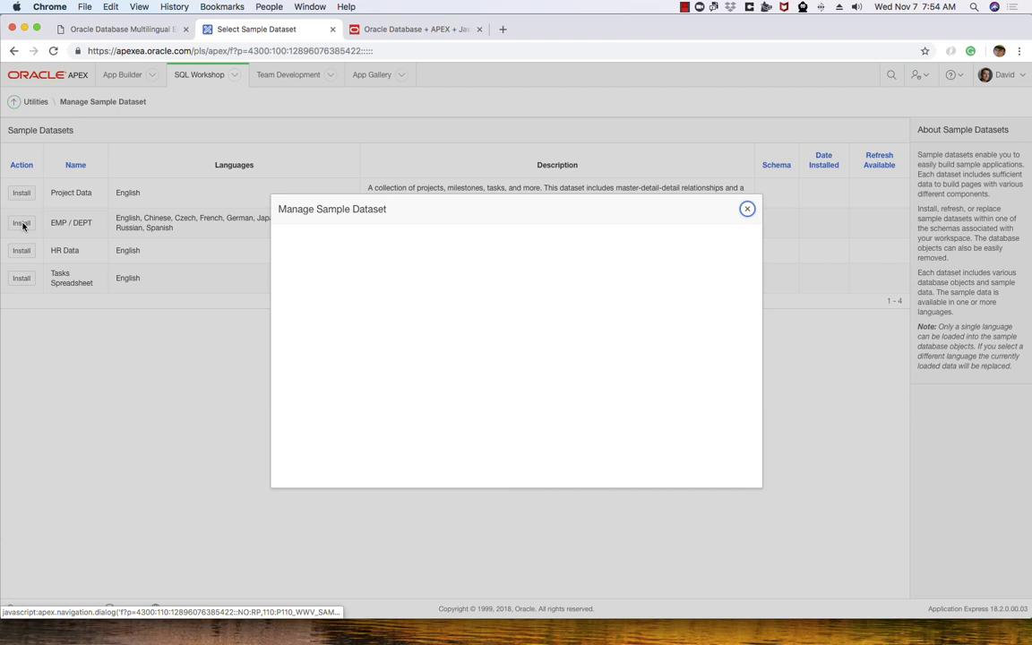
click(21, 222)
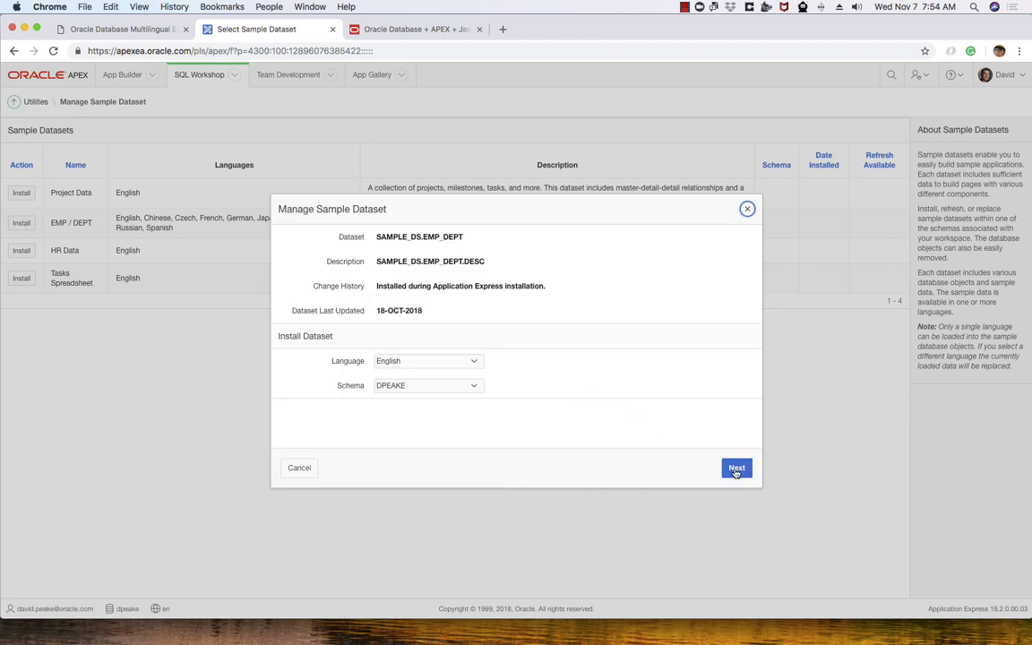
click(736, 468)
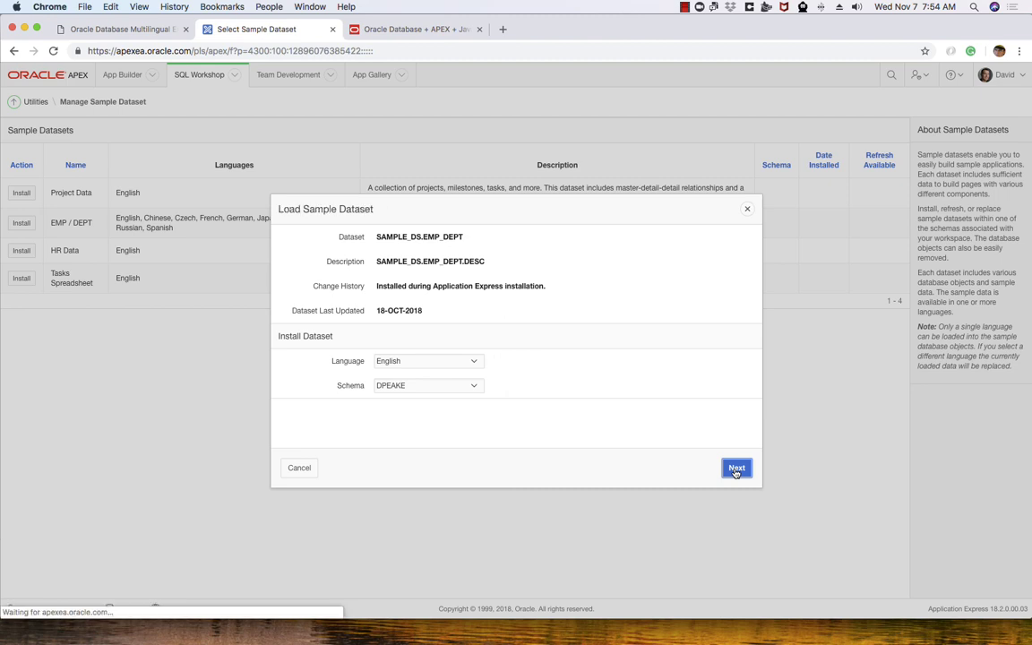
click(736, 467)
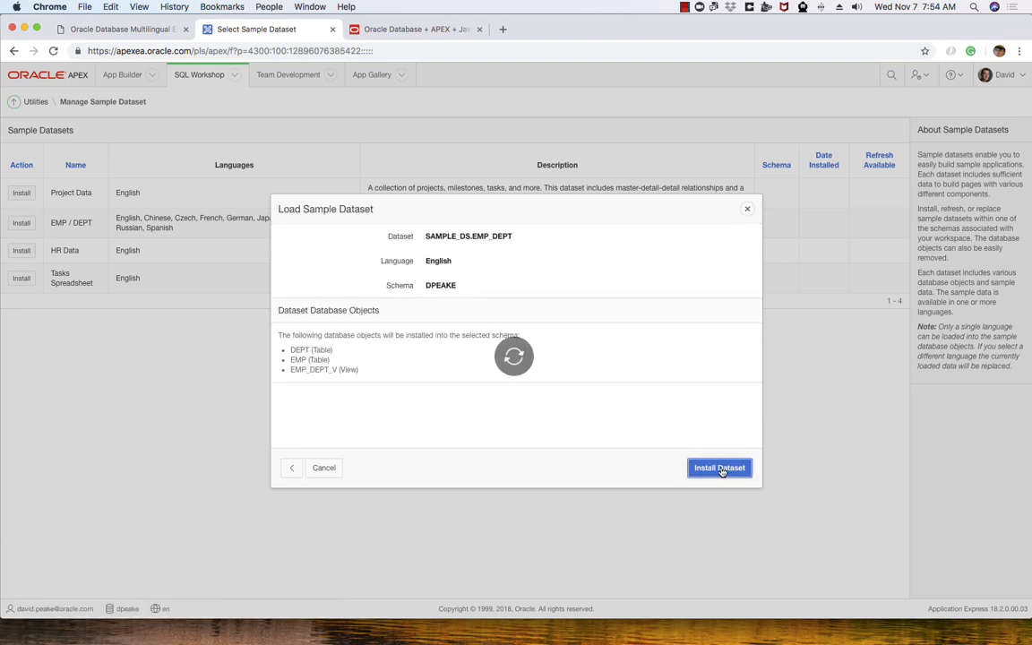
click(719, 468)
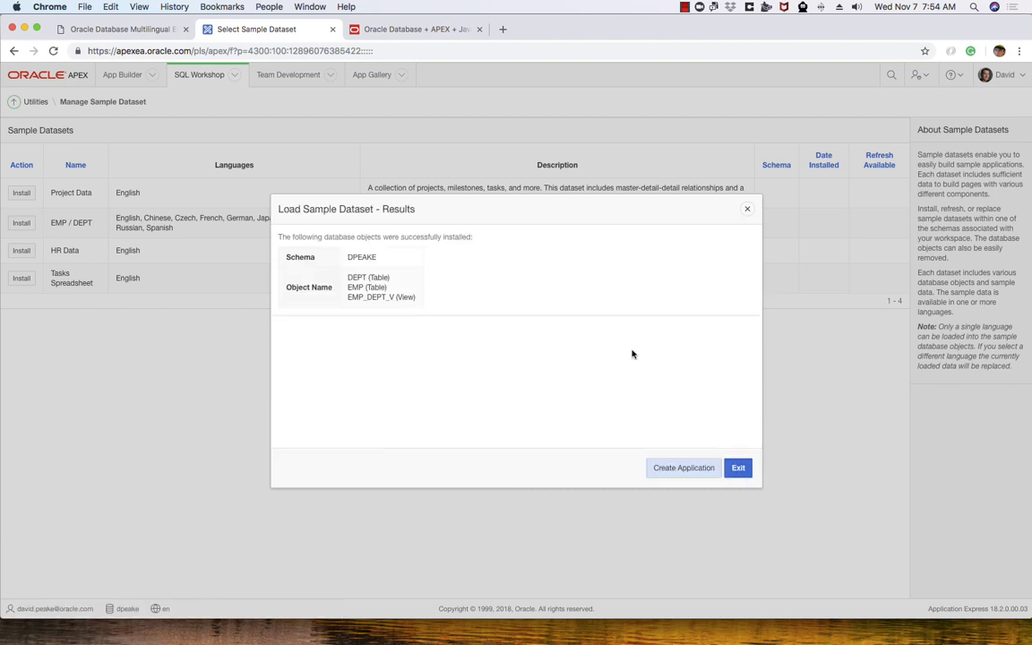
click(738, 466)
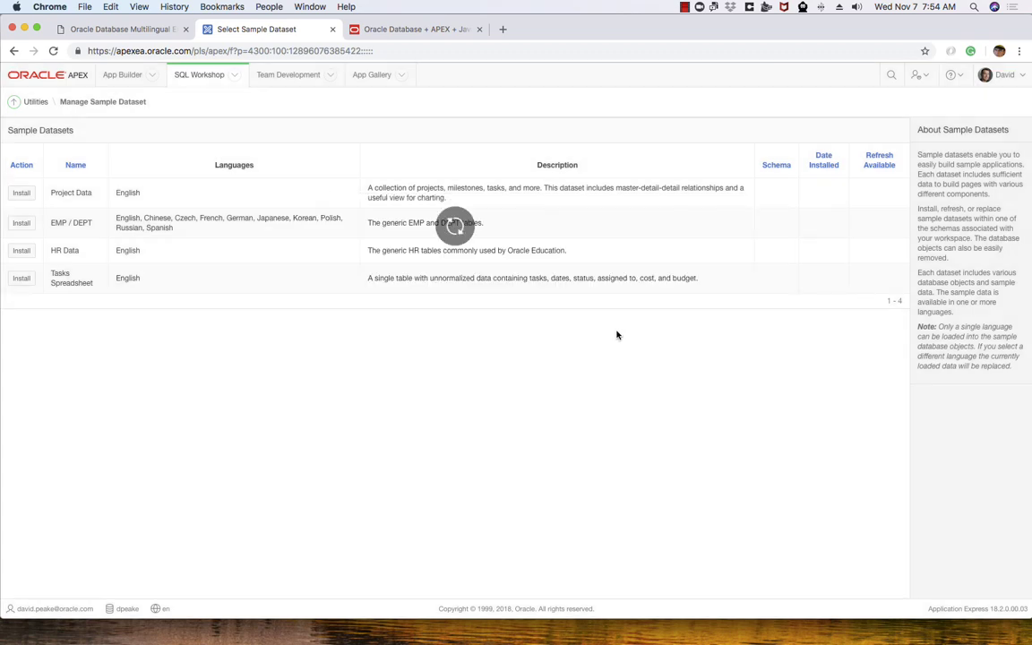
click(21, 222)
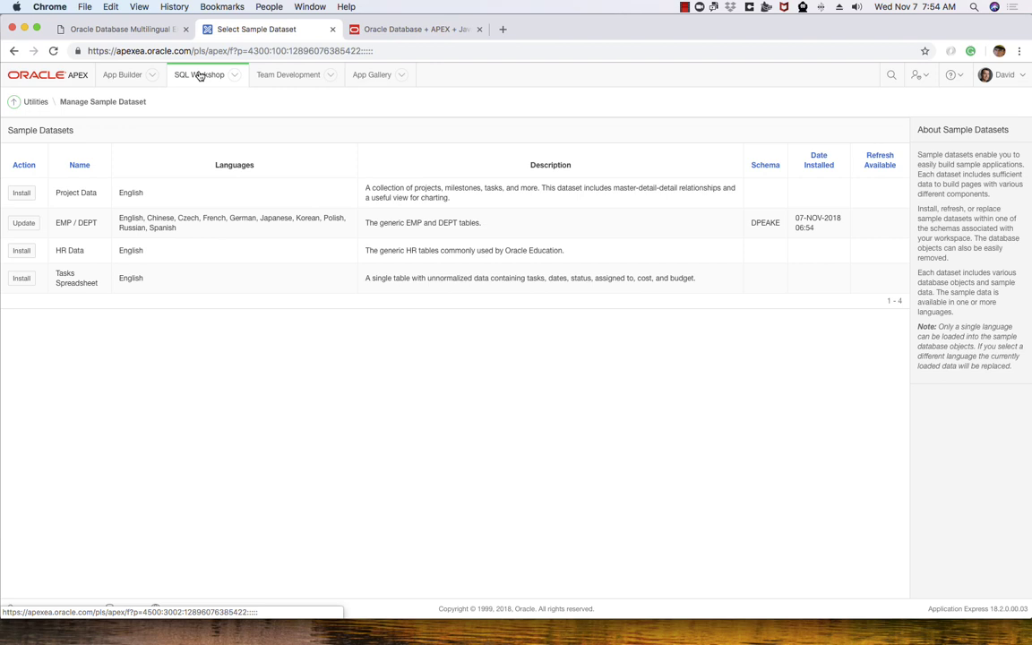
mouse_move(200, 76)
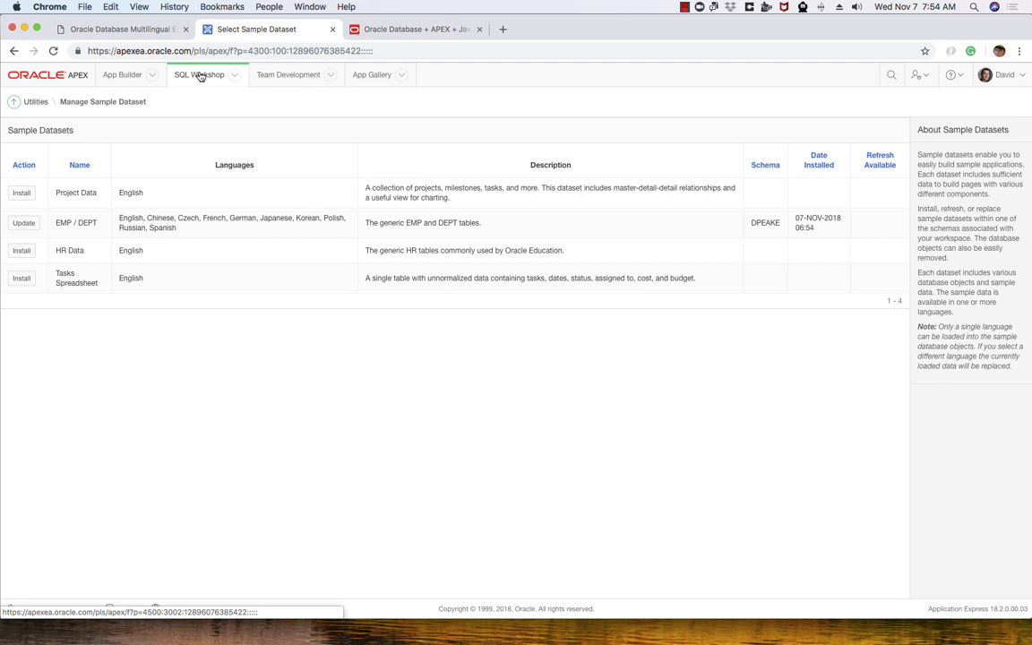
click(199, 74)
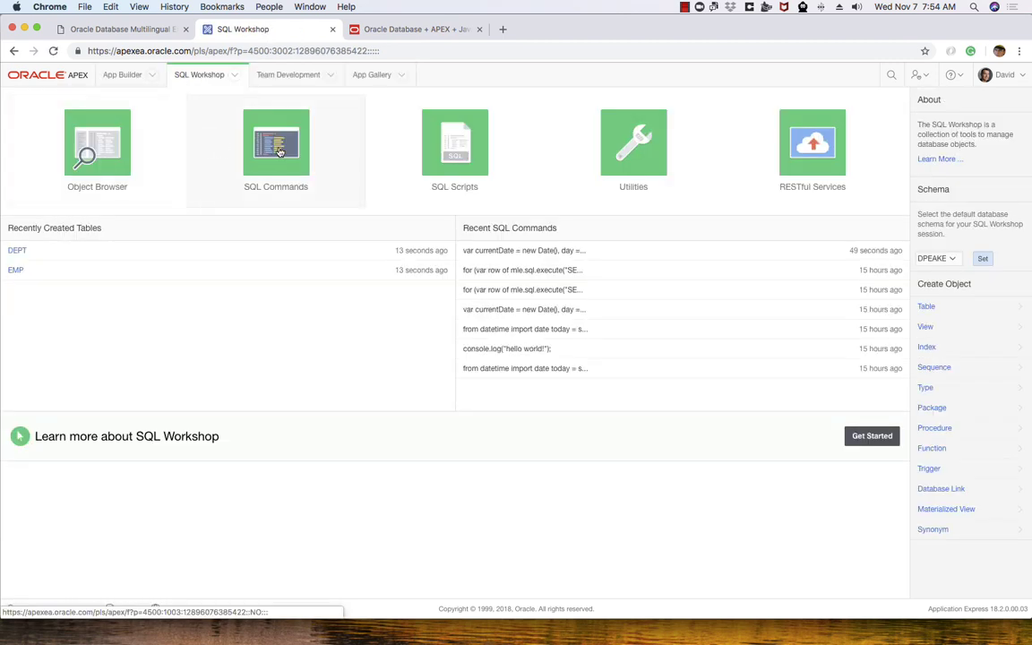
Select the blog's bind-variable example and return to an empty JavaScript SQL Commands editor
click(276, 143)
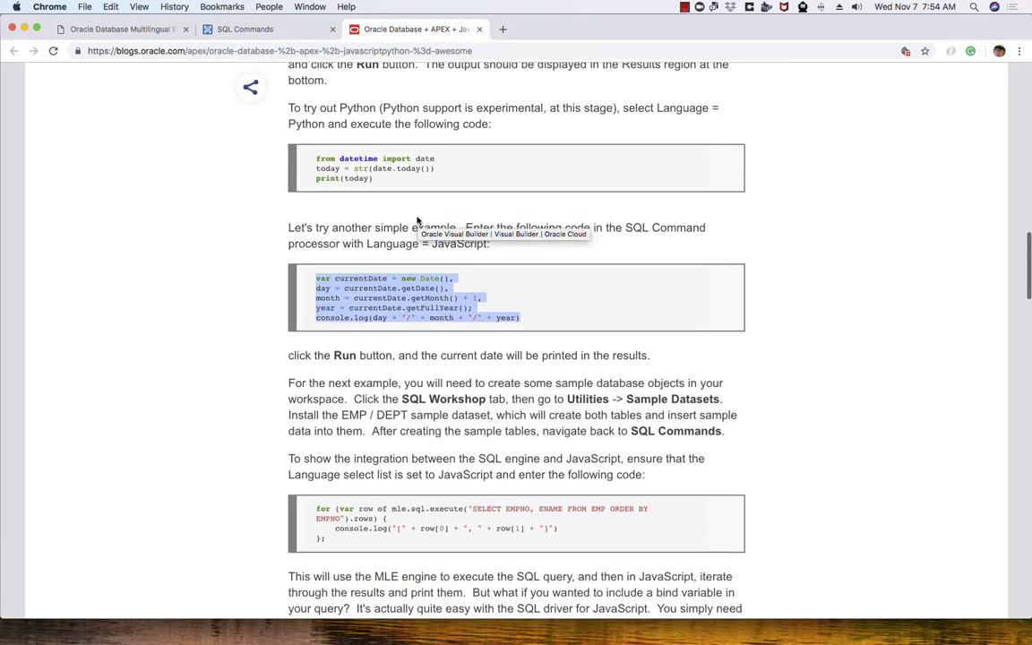
scroll(down, 3)
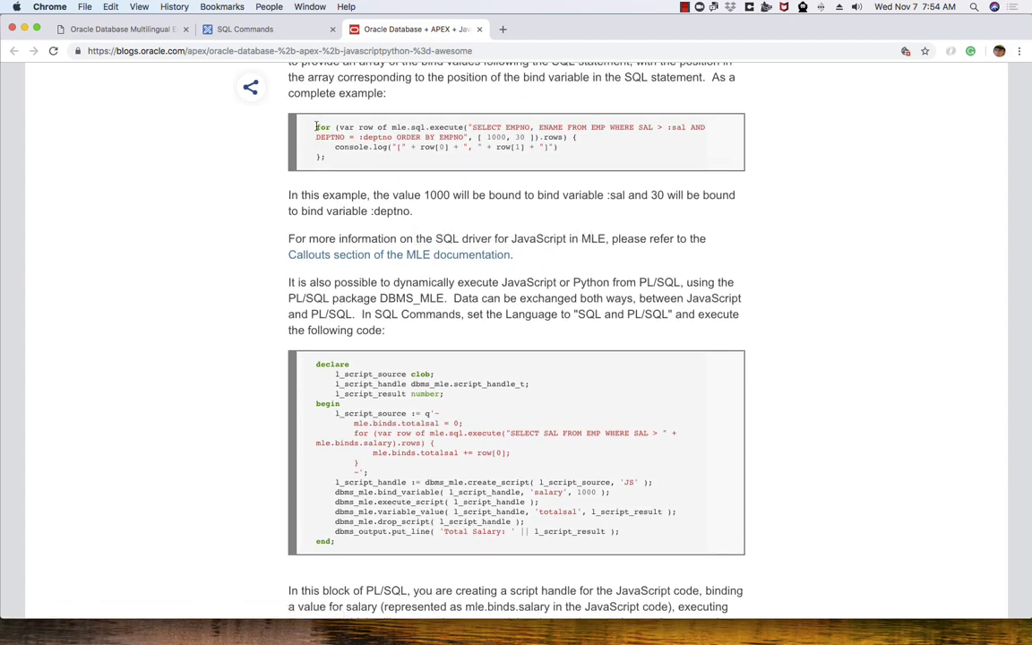
drag(316, 126, 376, 147)
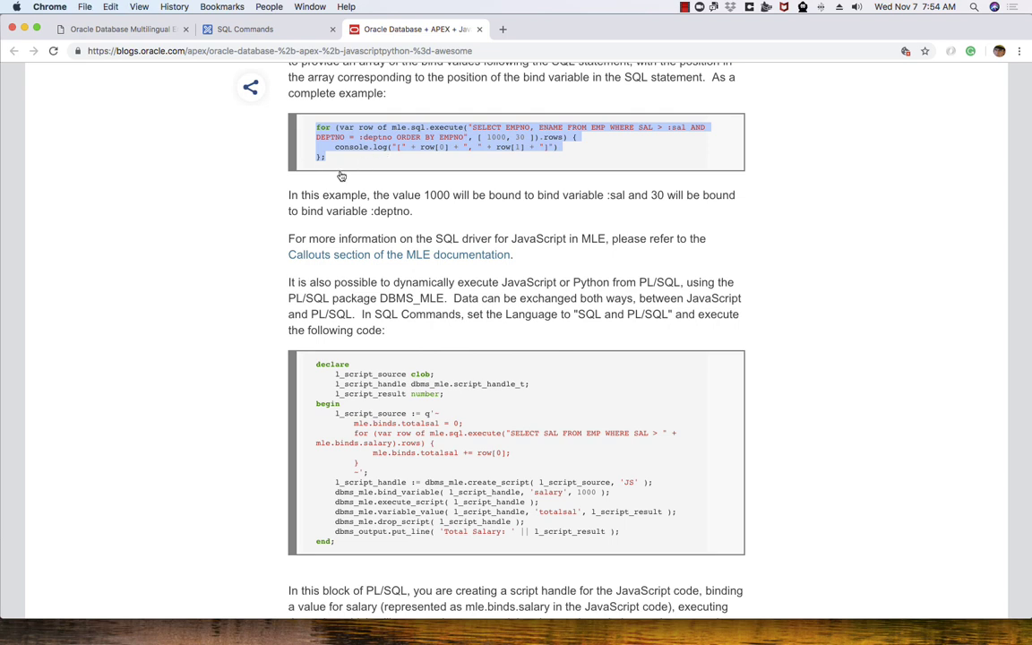
click(264, 29)
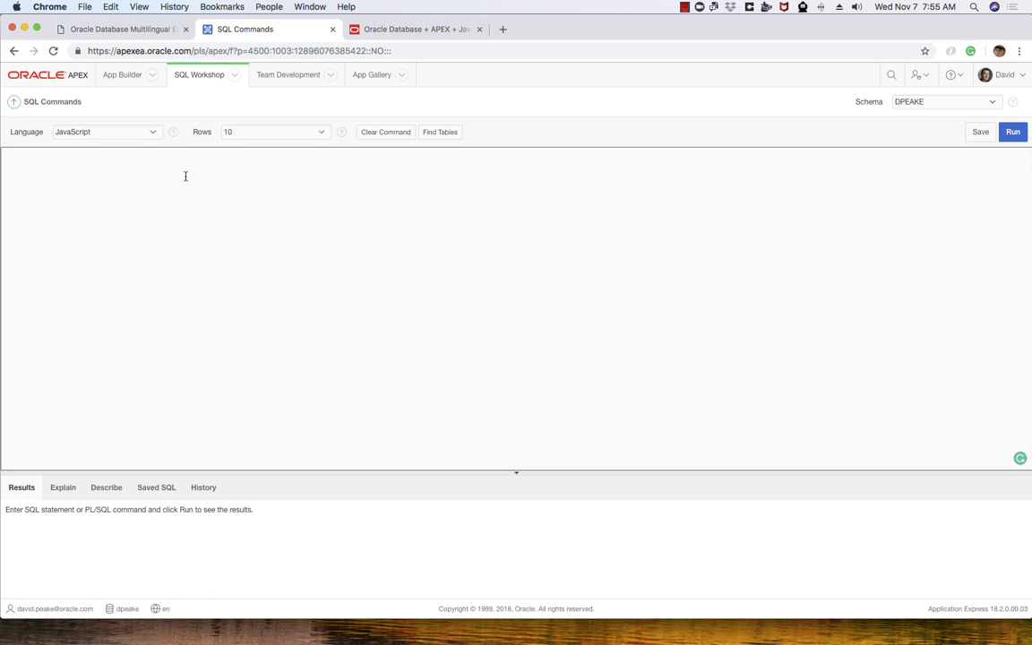
Enter the EMP query using the :sal bind variable and run it
text(for (var row of mle.sql.execute("SELECT EMPNO, ENAME FROM EMP WHERE SAL > :sal AND DEPTNO = :deptno ORDER BY EMPNO", [ 1000, 30 ]).rows) {)
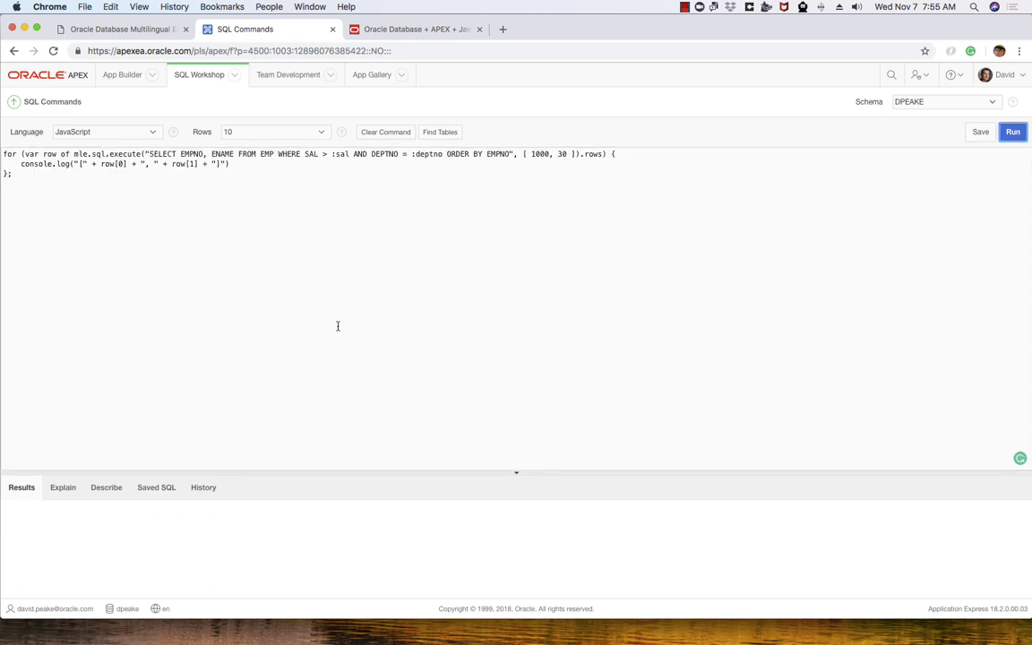
click(1012, 132)
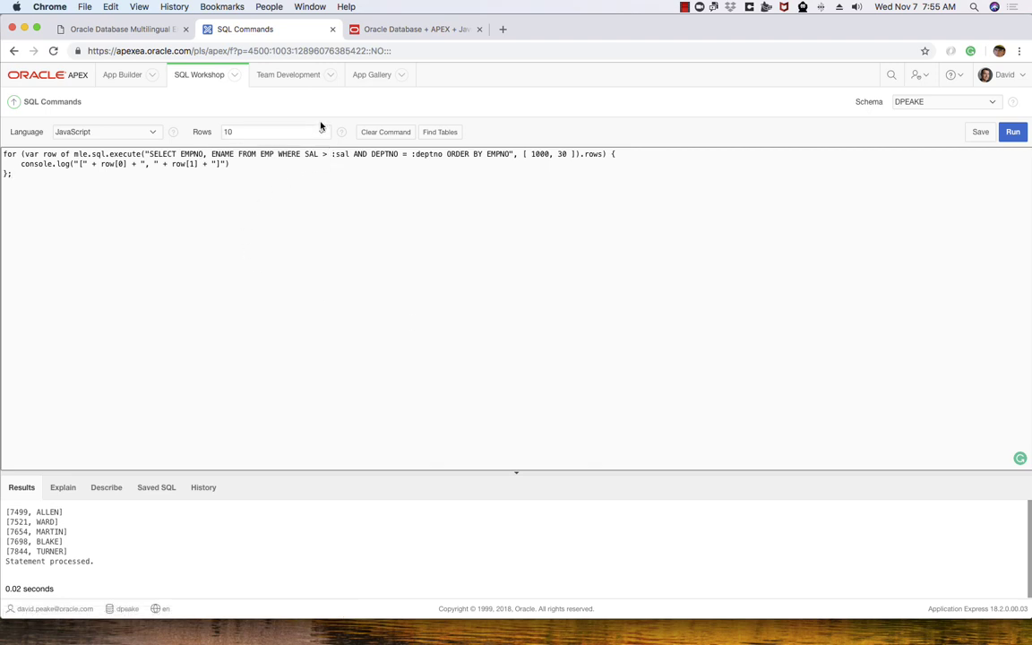
mouse_move(372, 74)
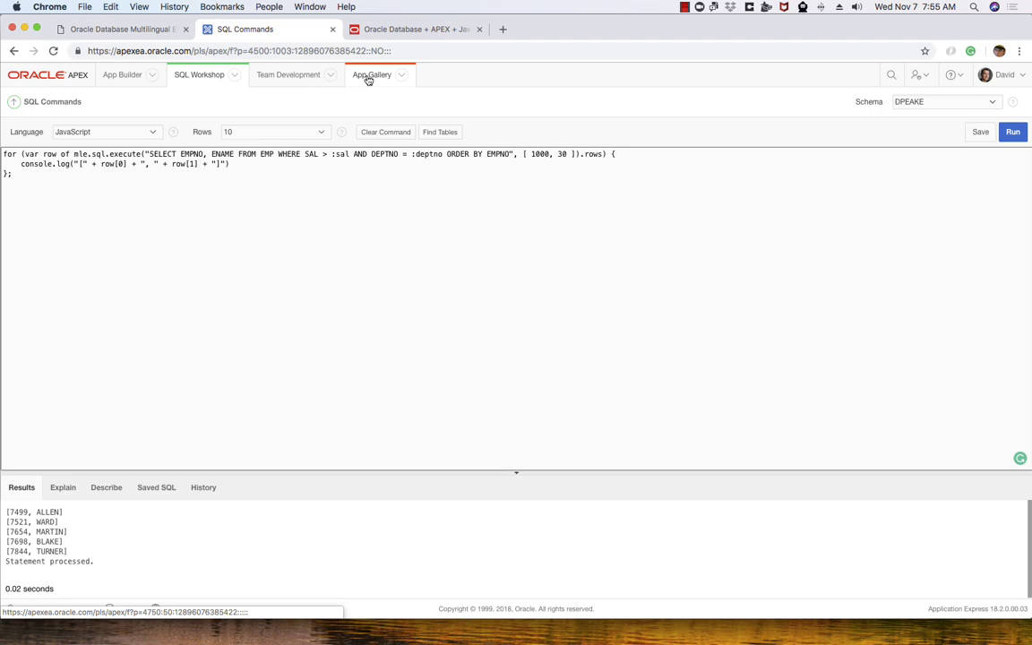
mouse_move(372, 75)
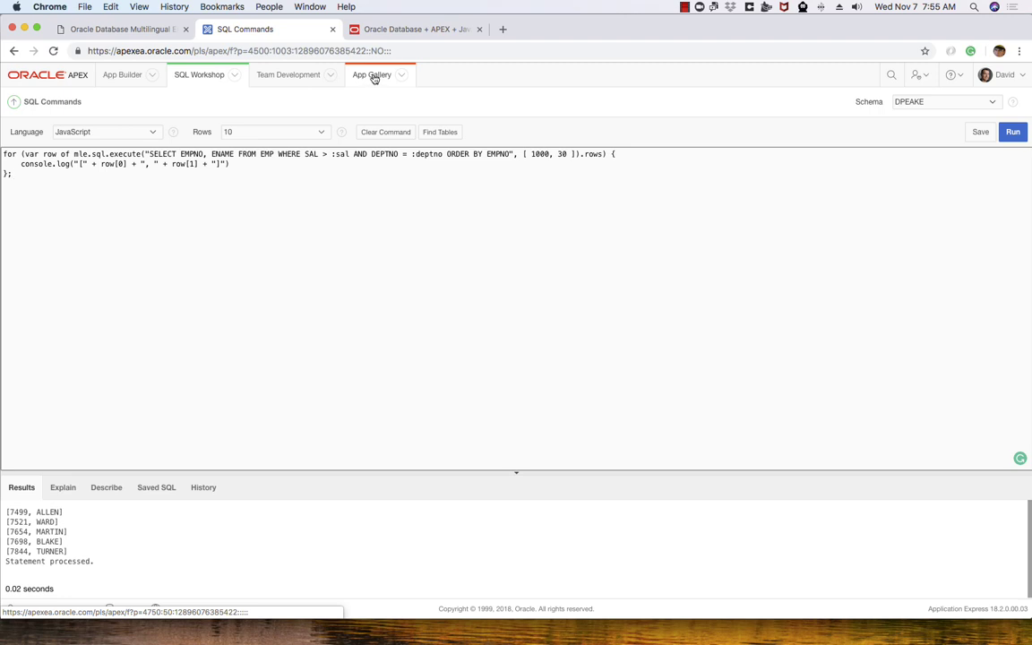
Filter the App Gallery to Custom, install the MLE + APEX Sample Application, and run it
click(372, 75)
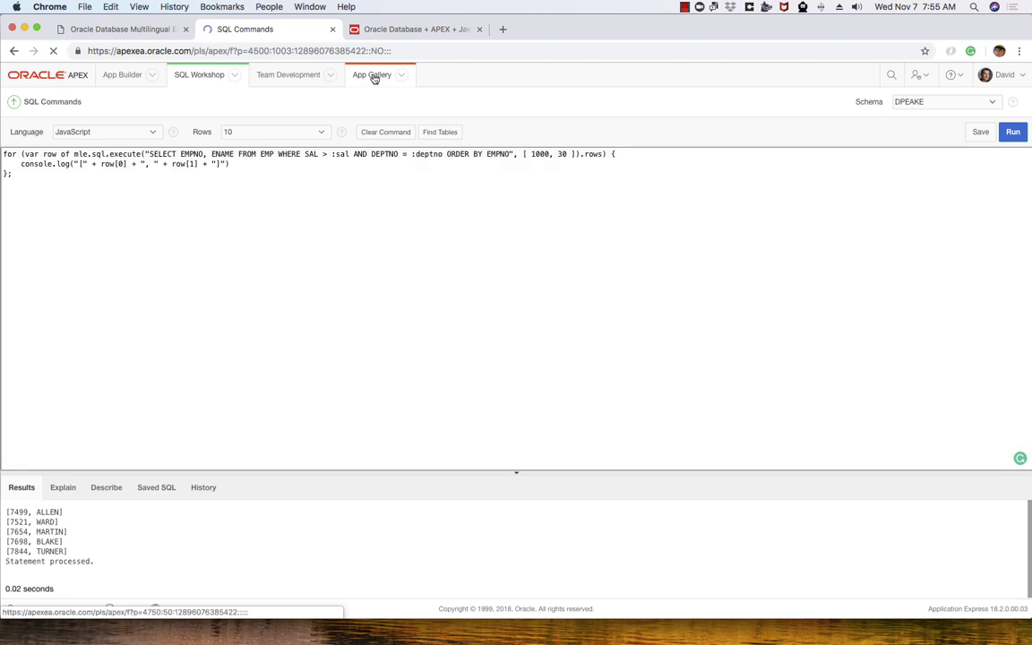
click(372, 74)
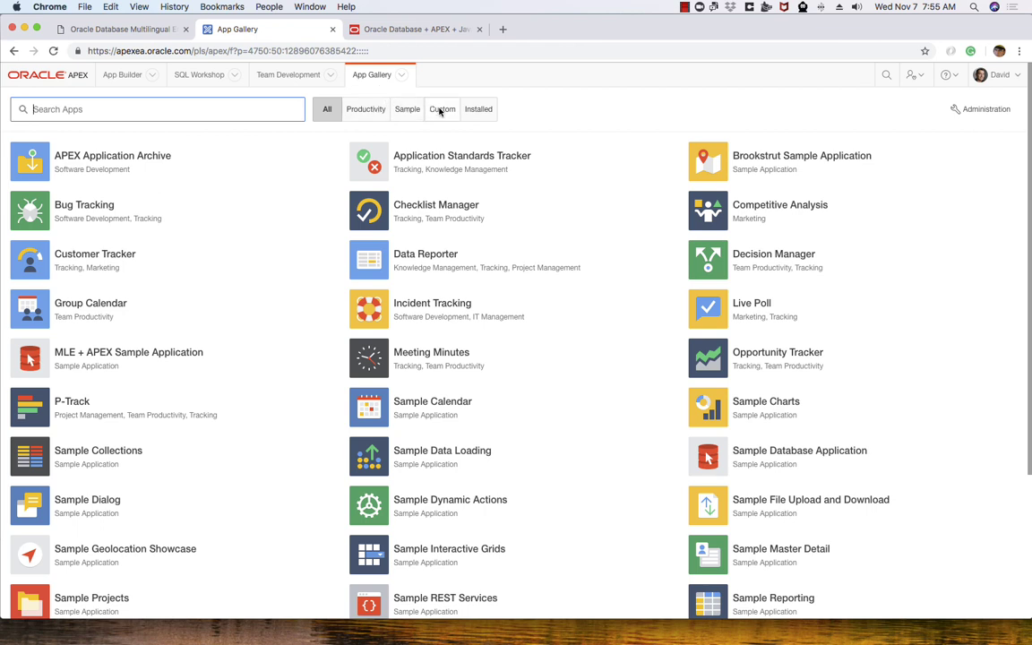
click(443, 109)
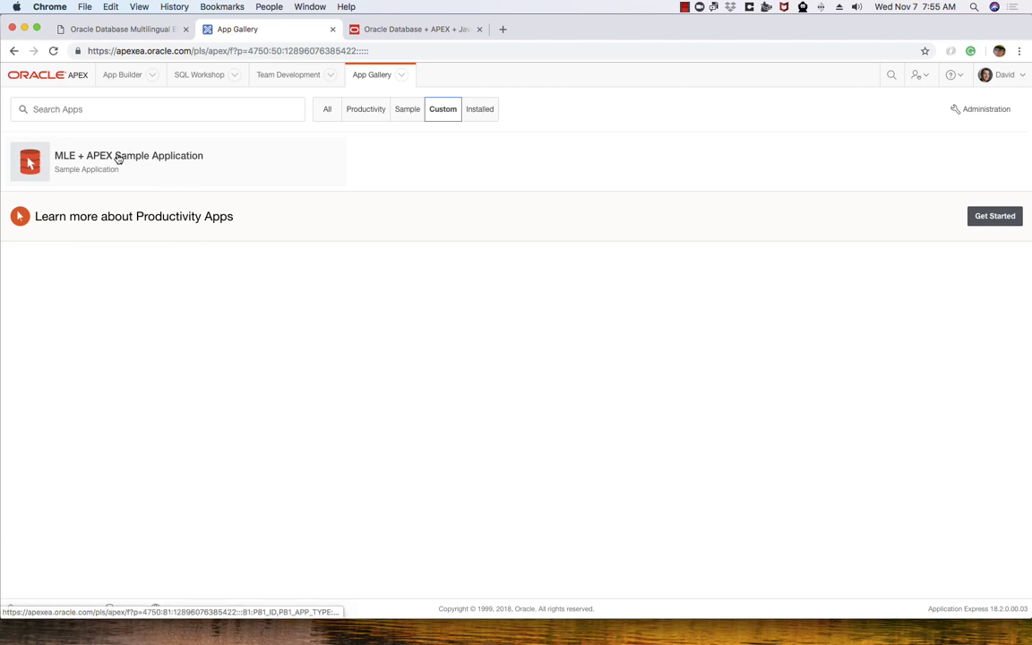
click(128, 163)
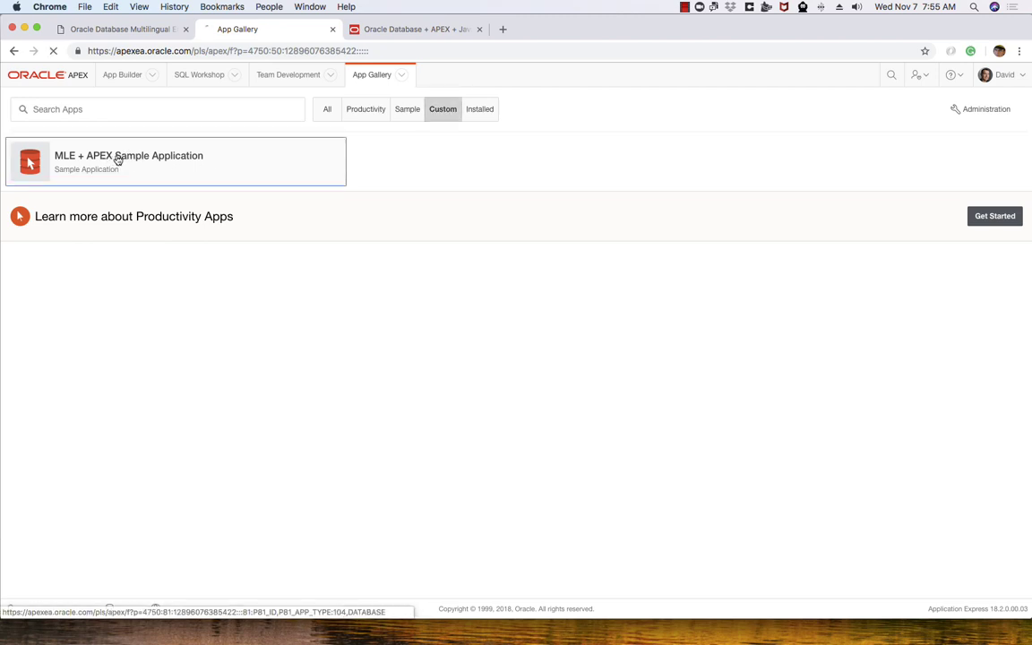
click(128, 161)
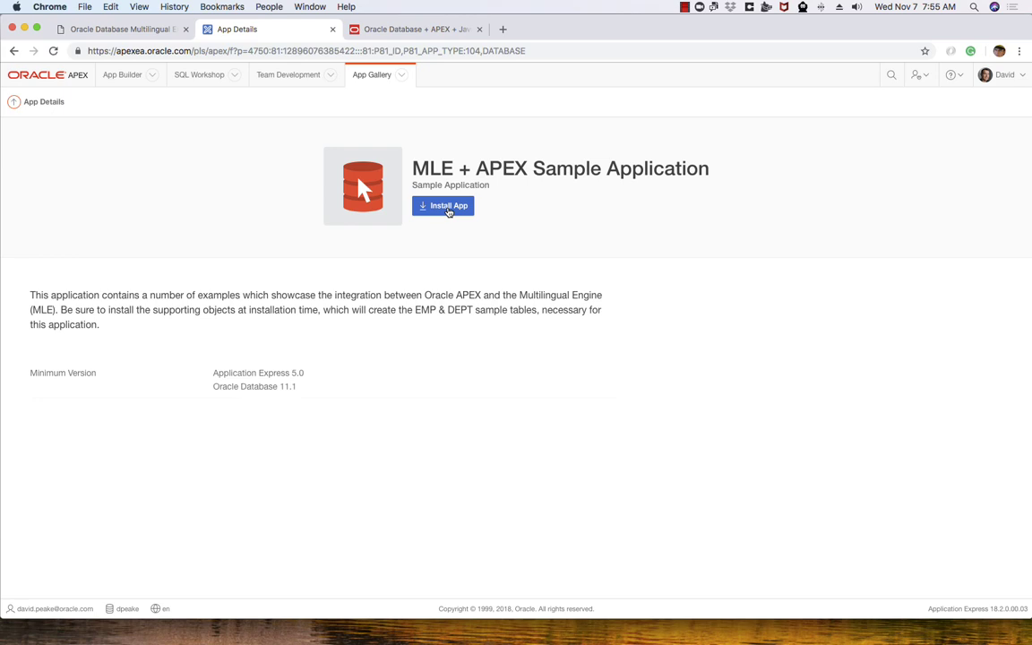
click(443, 205)
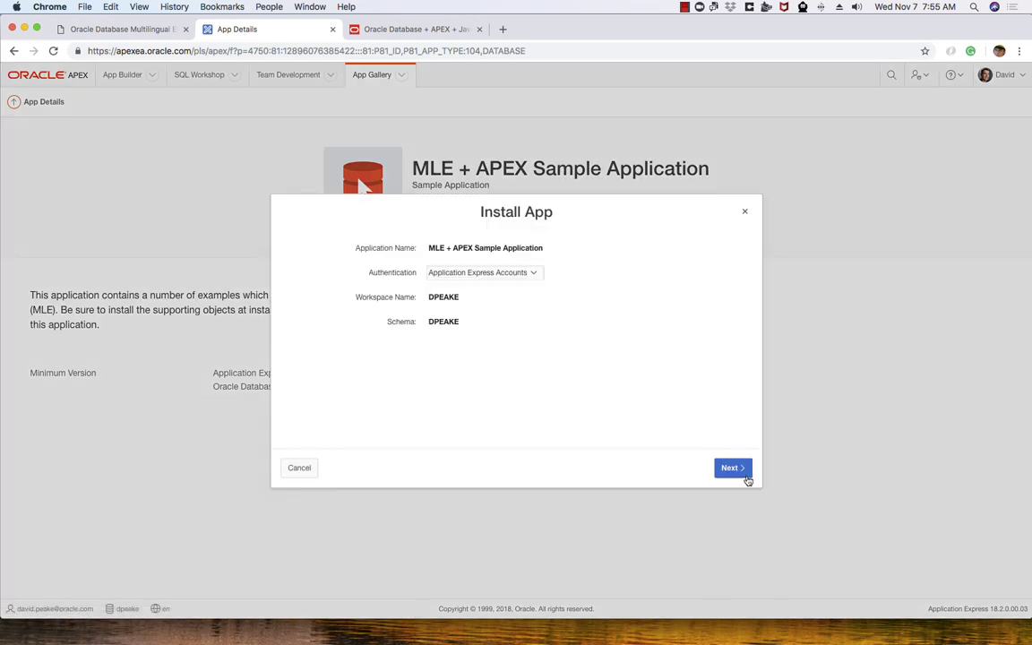
click(729, 468)
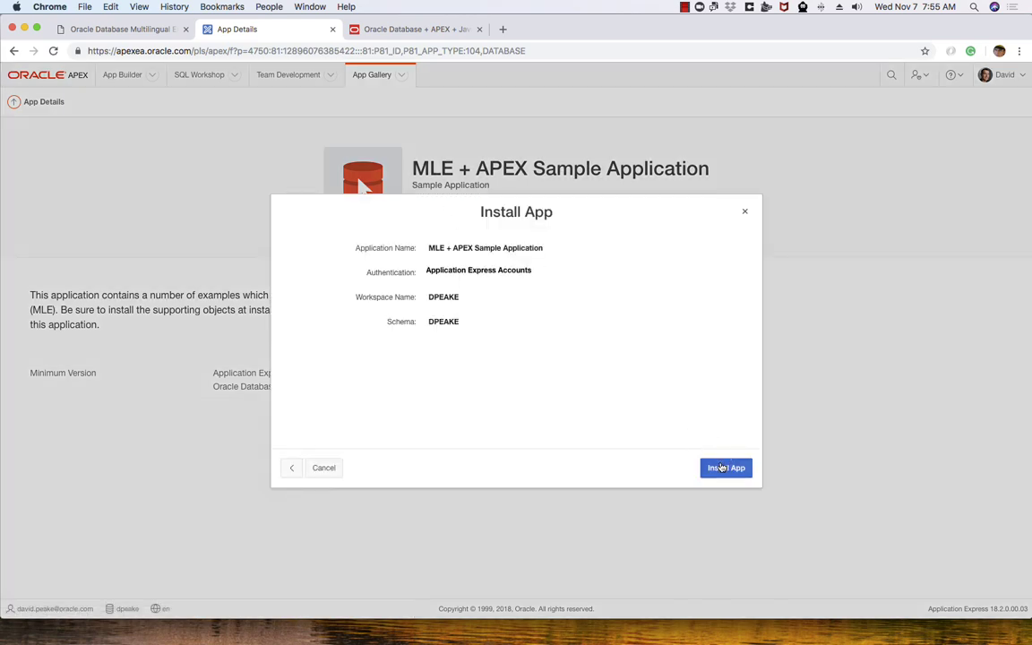
click(725, 467)
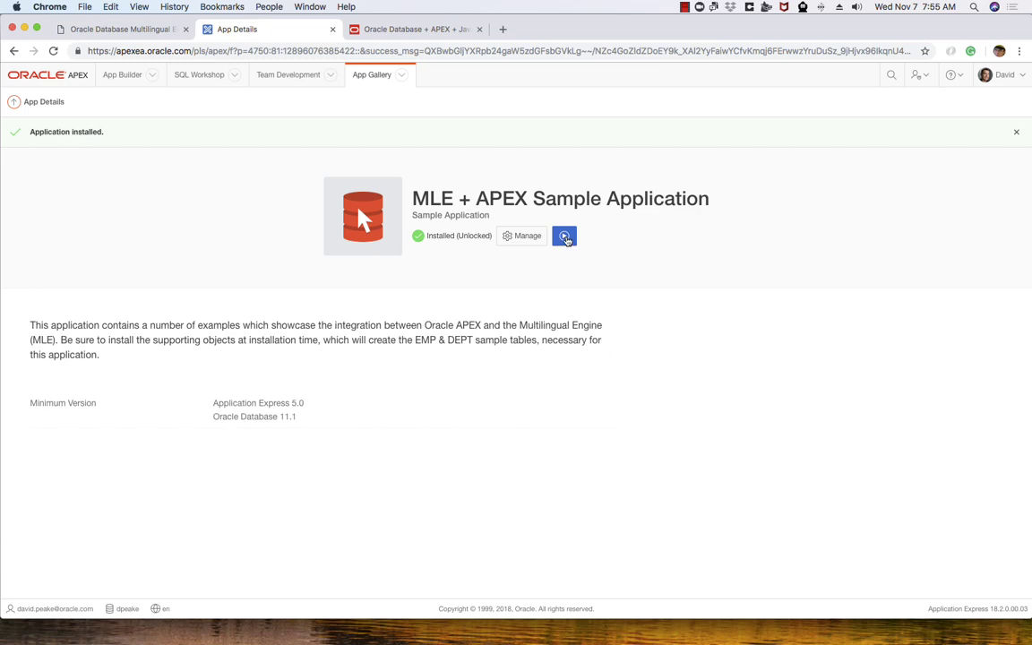
click(564, 236)
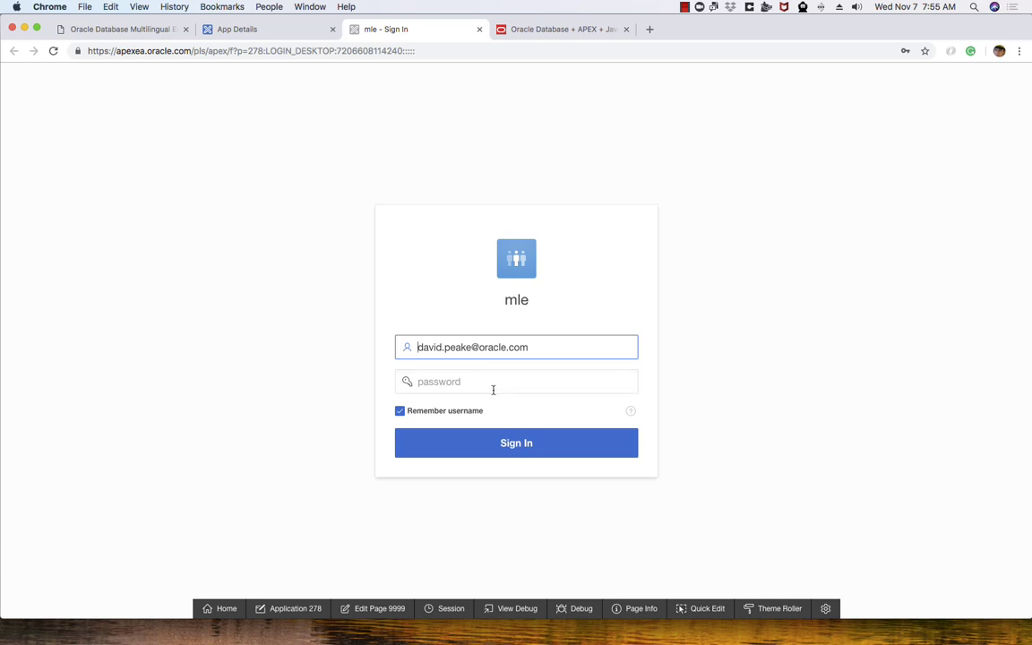
click(516, 381)
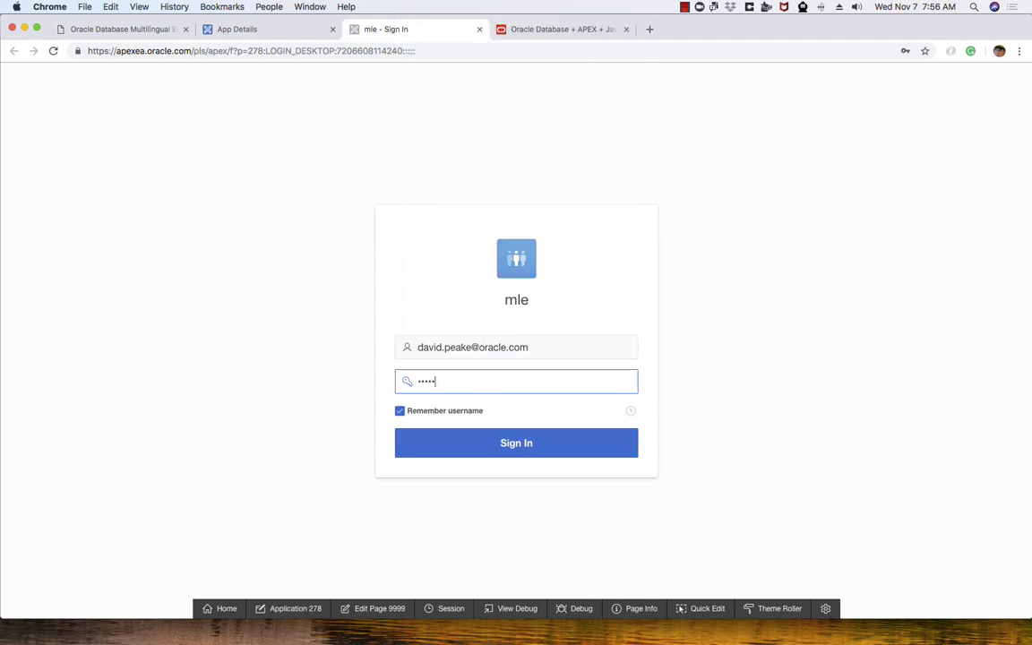
text(password)
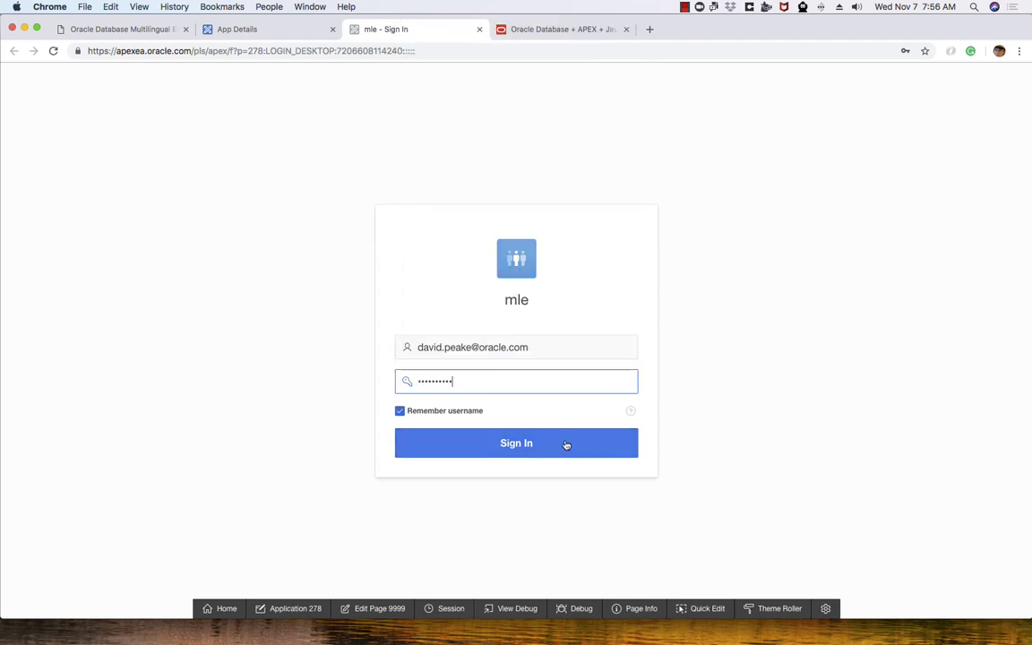
click(516, 443)
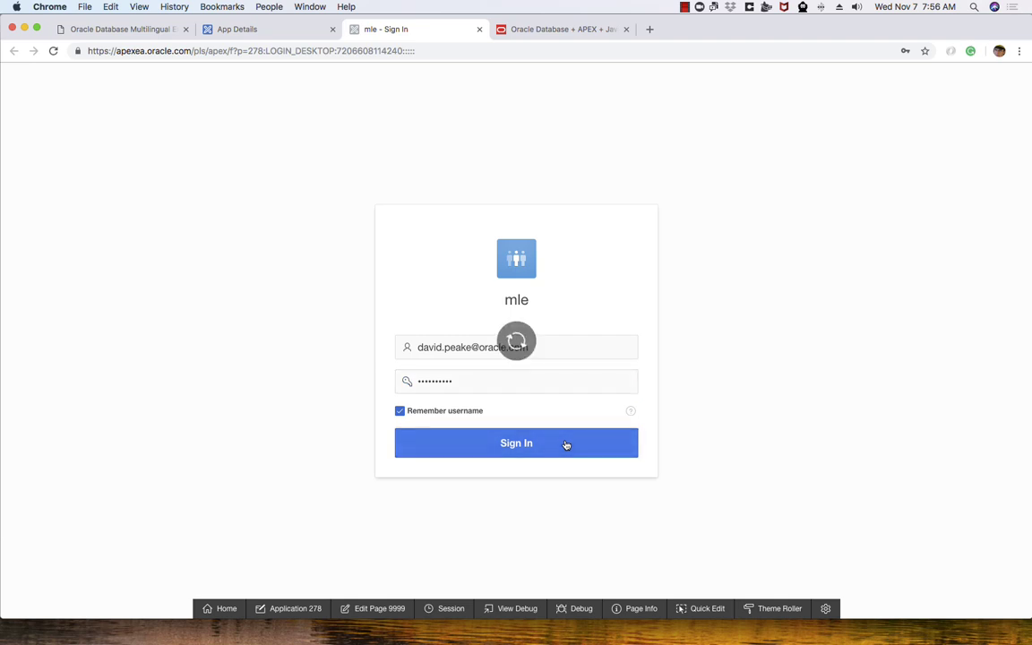
click(516, 442)
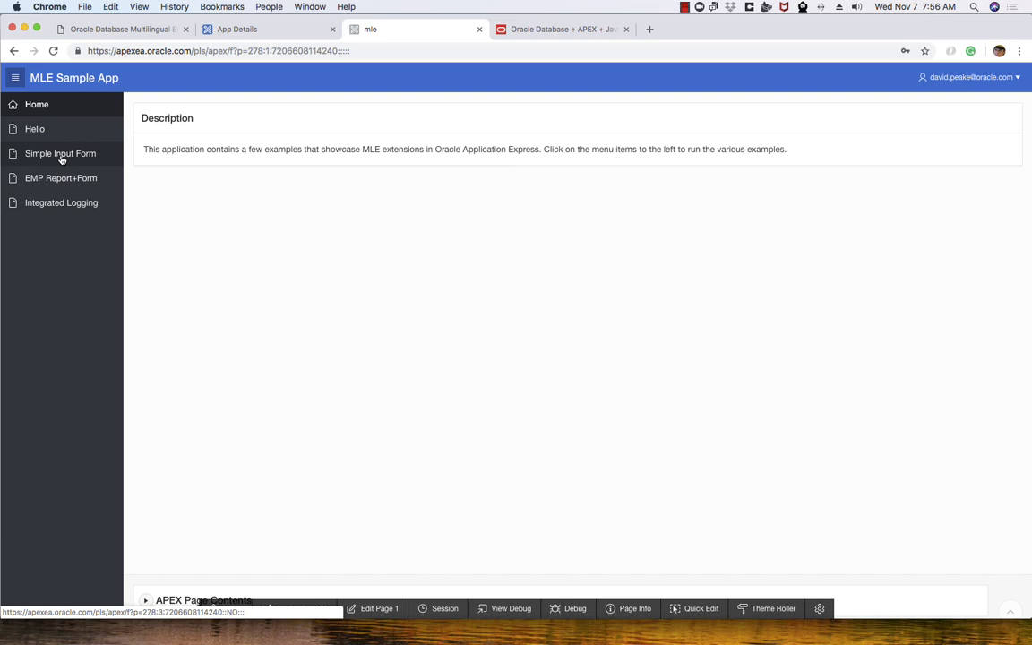
Inspect the Hello page's contents and P2_OUTPUT binding, then open Simple Input Form
click(35, 128)
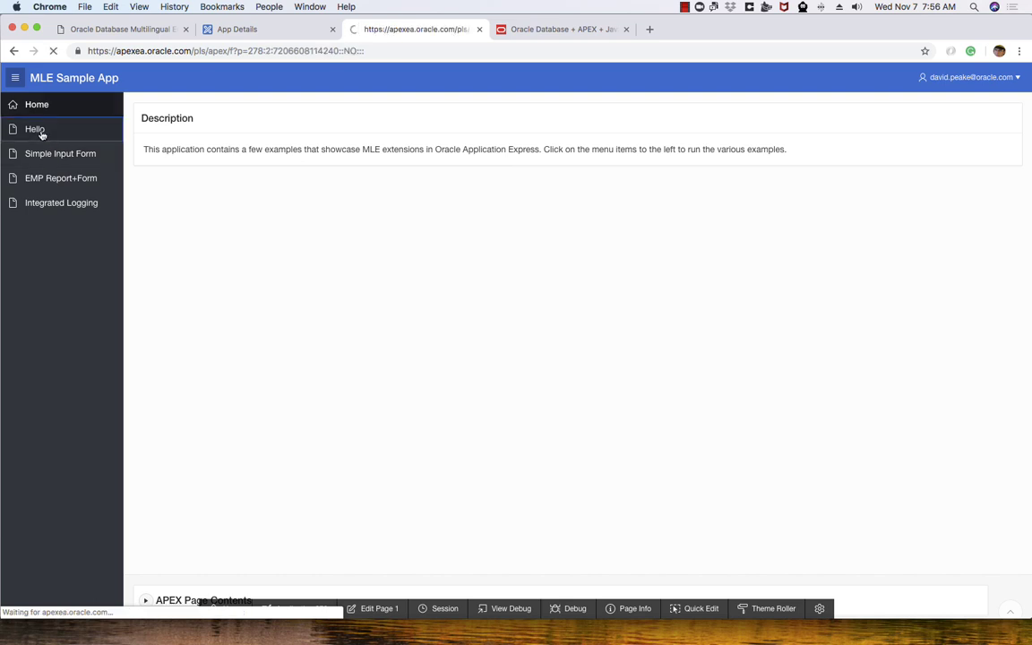
click(35, 128)
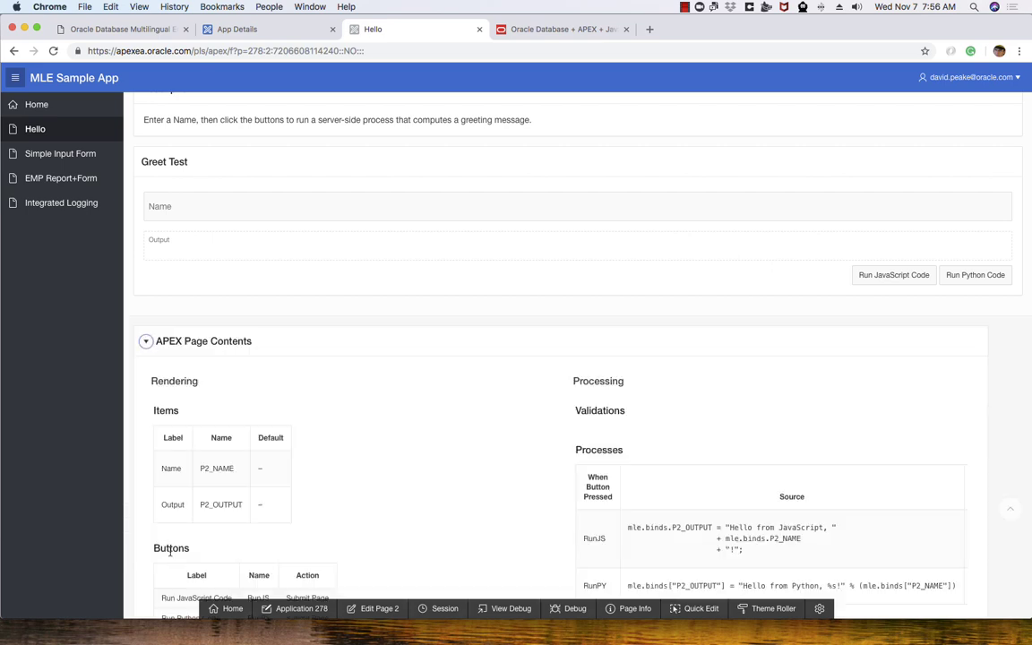
scroll(down, 3)
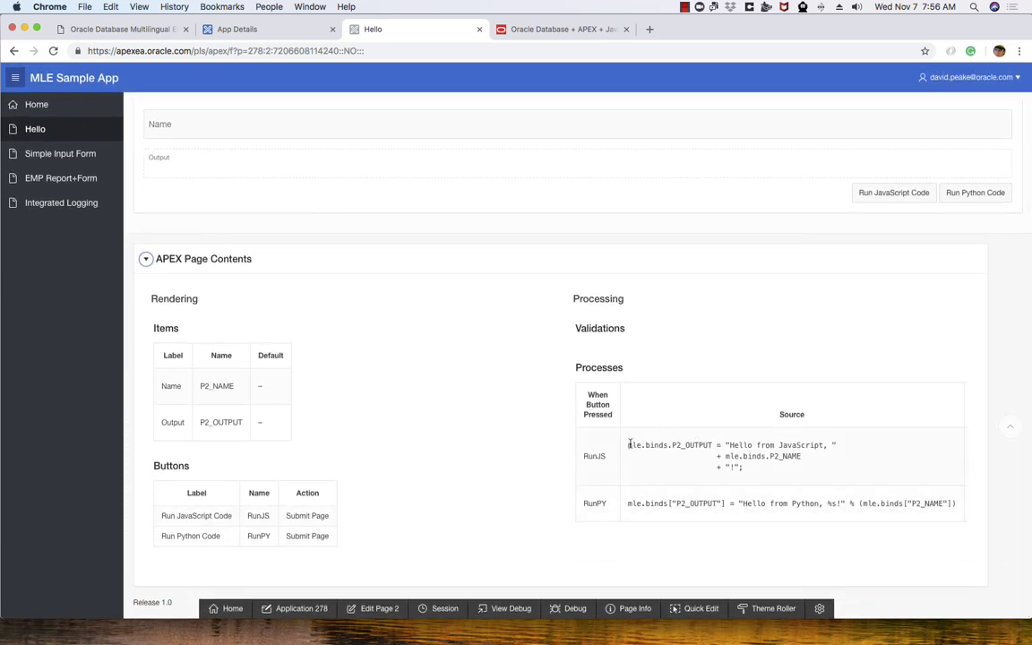
mouse_move(705, 446)
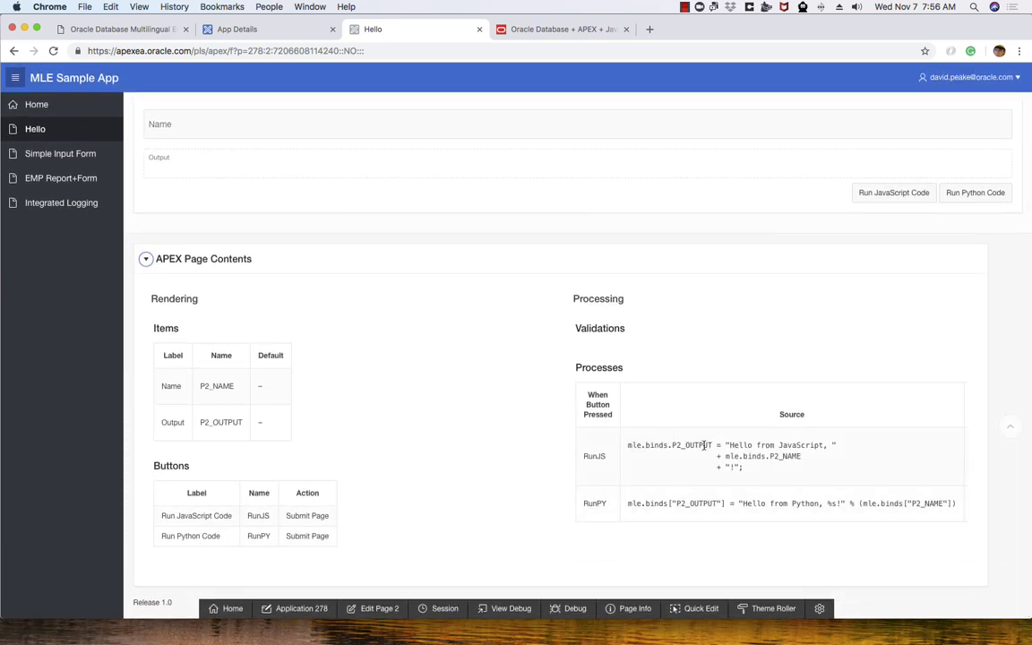
double_click(690, 446)
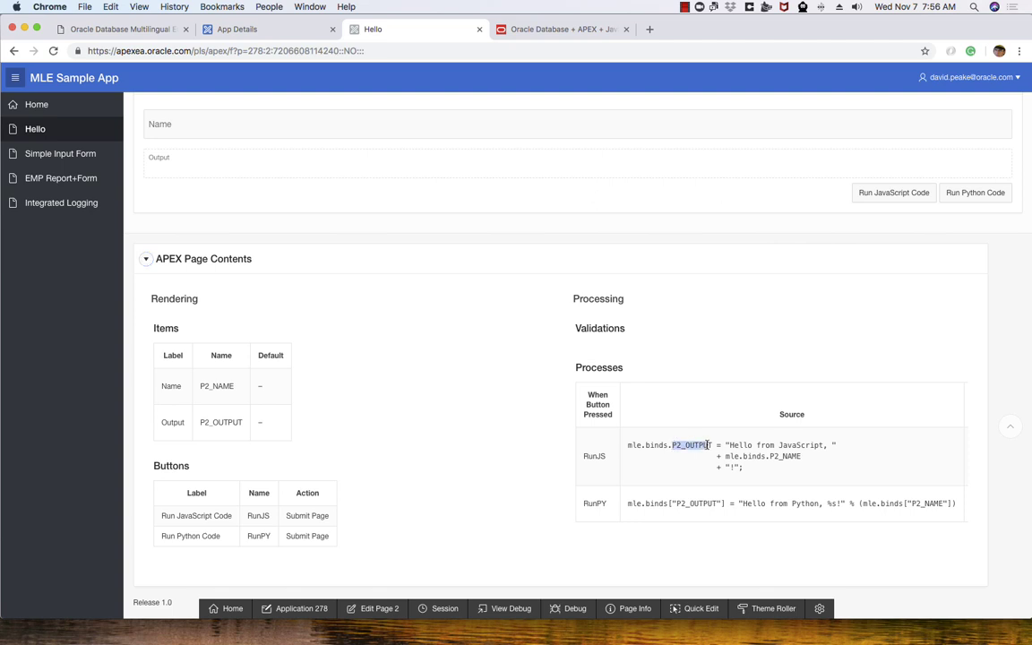
mouse_move(707, 443)
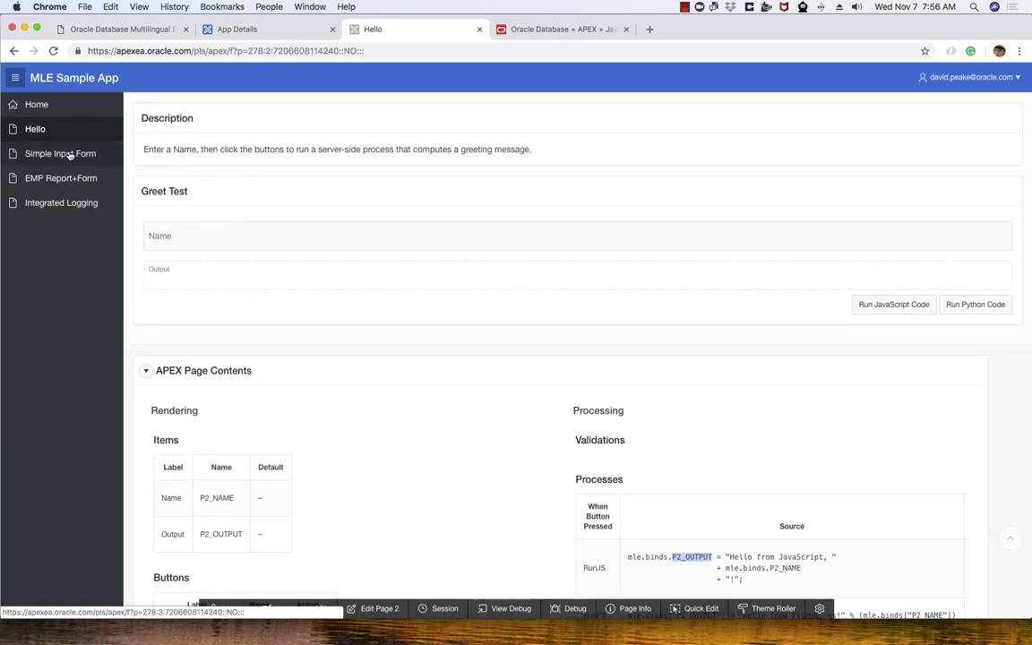
click(60, 153)
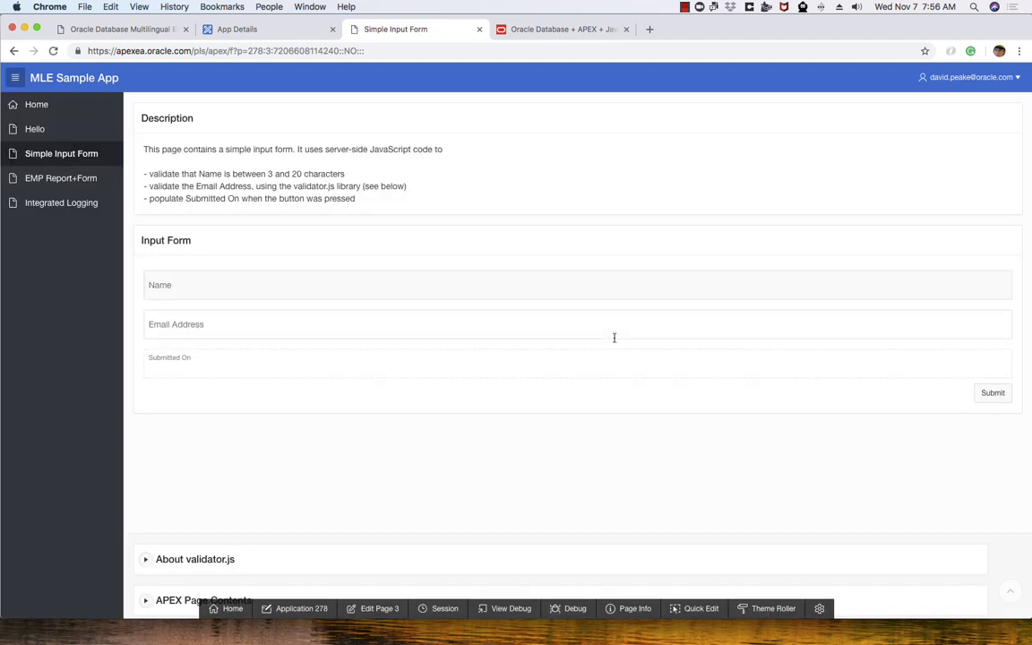
Scroll through the About validator.js notes and the page's Validations table
scroll(down, 3)
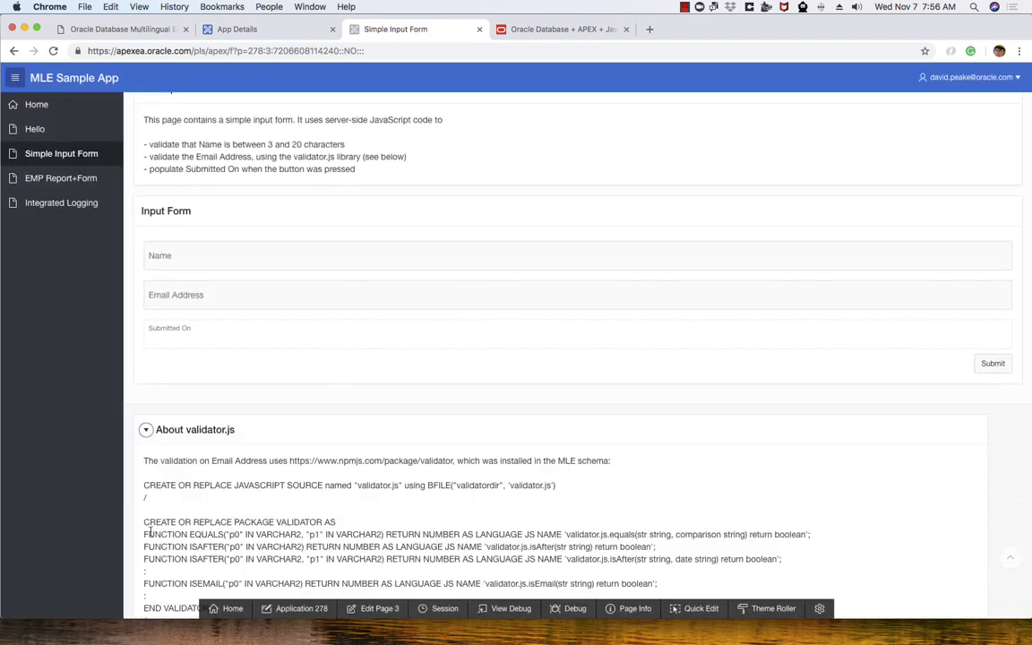
scroll(down, 3)
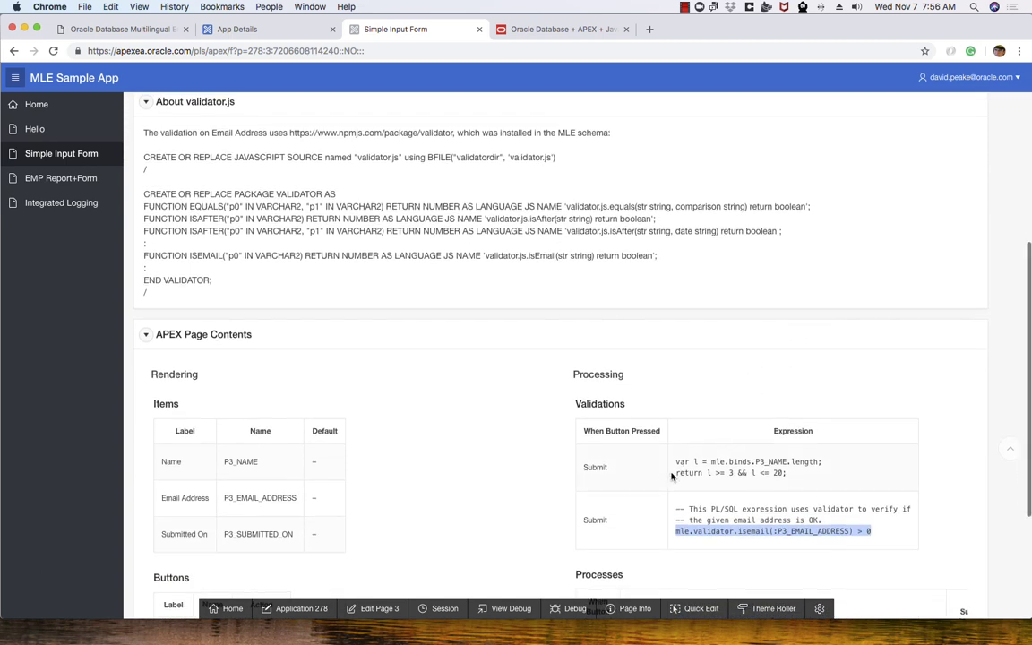
mouse_move(773, 472)
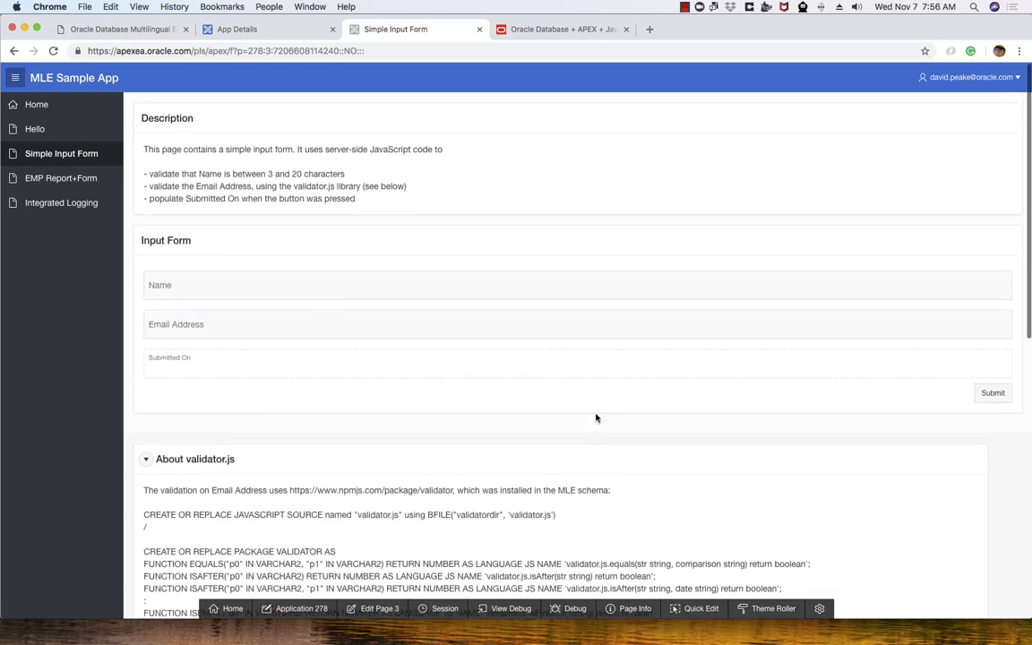
Fill the form with name 'Hi' and email 'Bademail@address'
text(H)
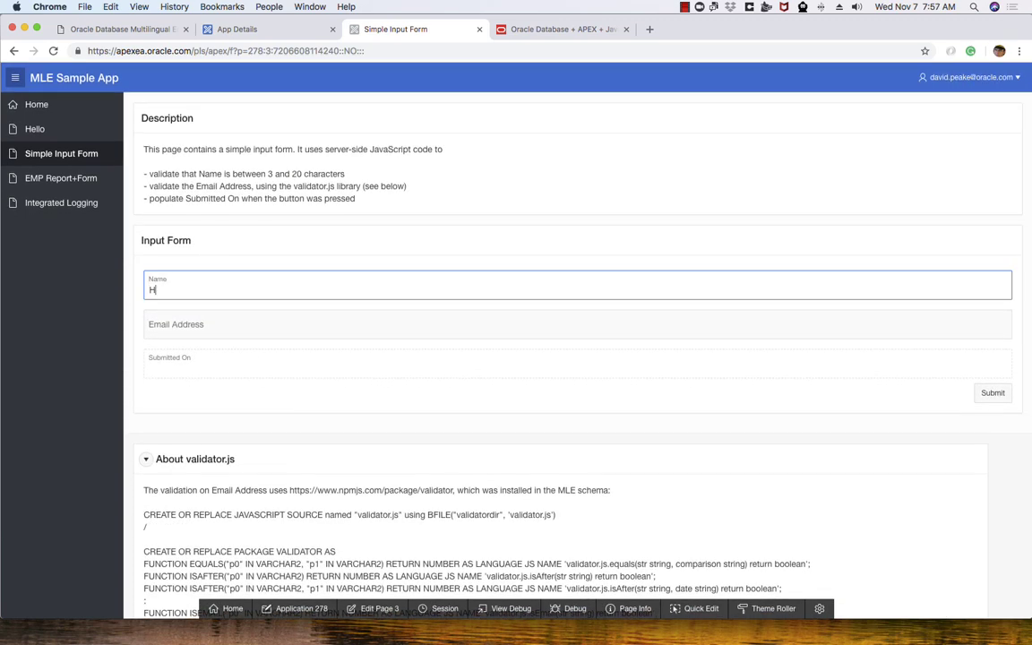
click(578, 330)
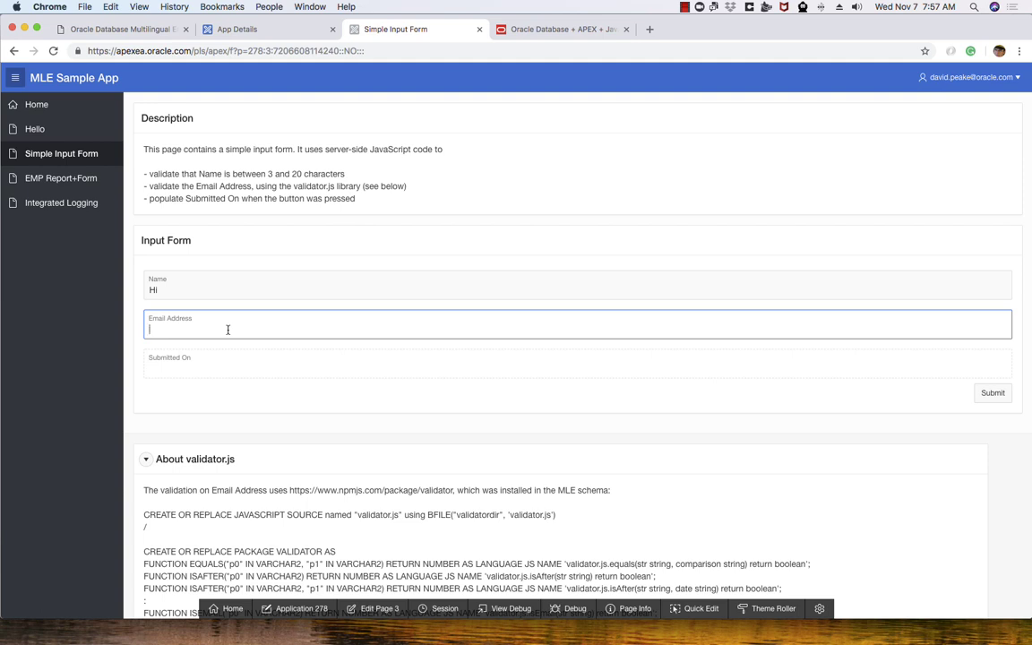
text(Bad)
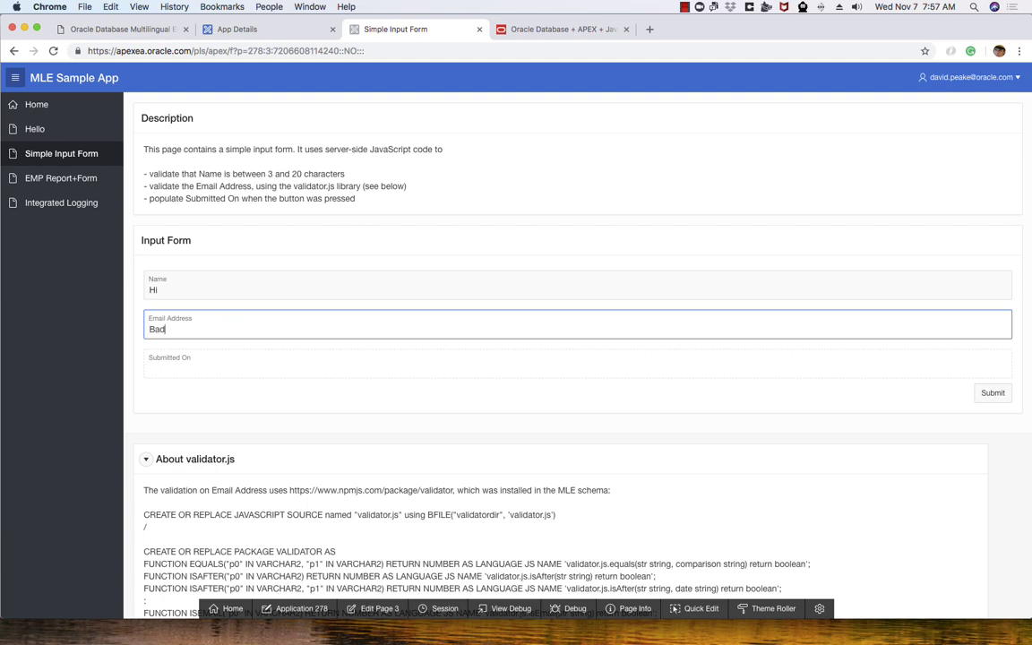
text(email@)
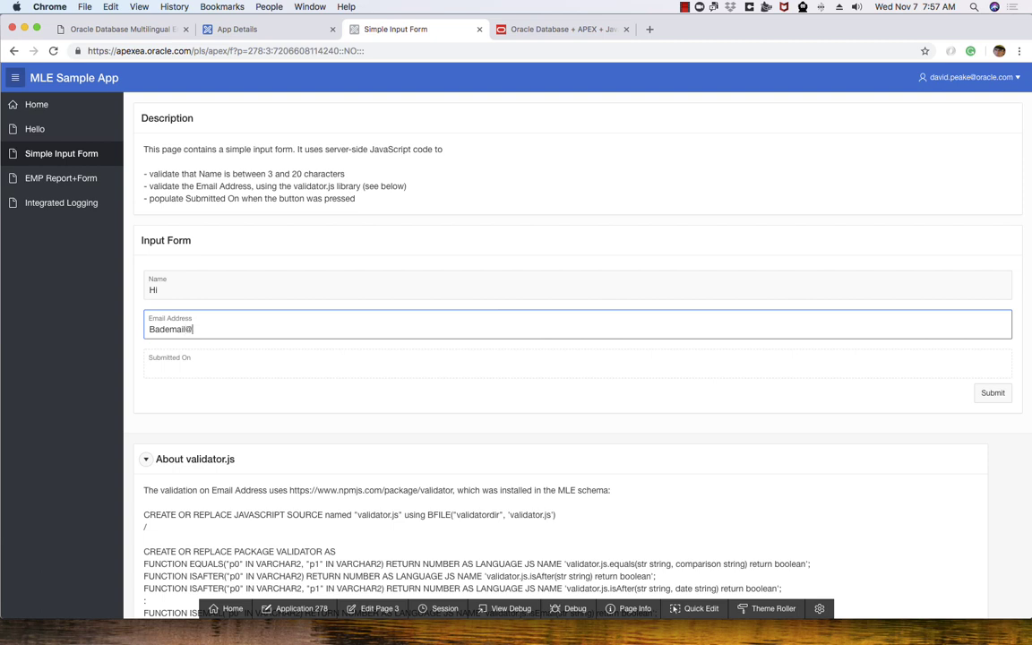
text(address)
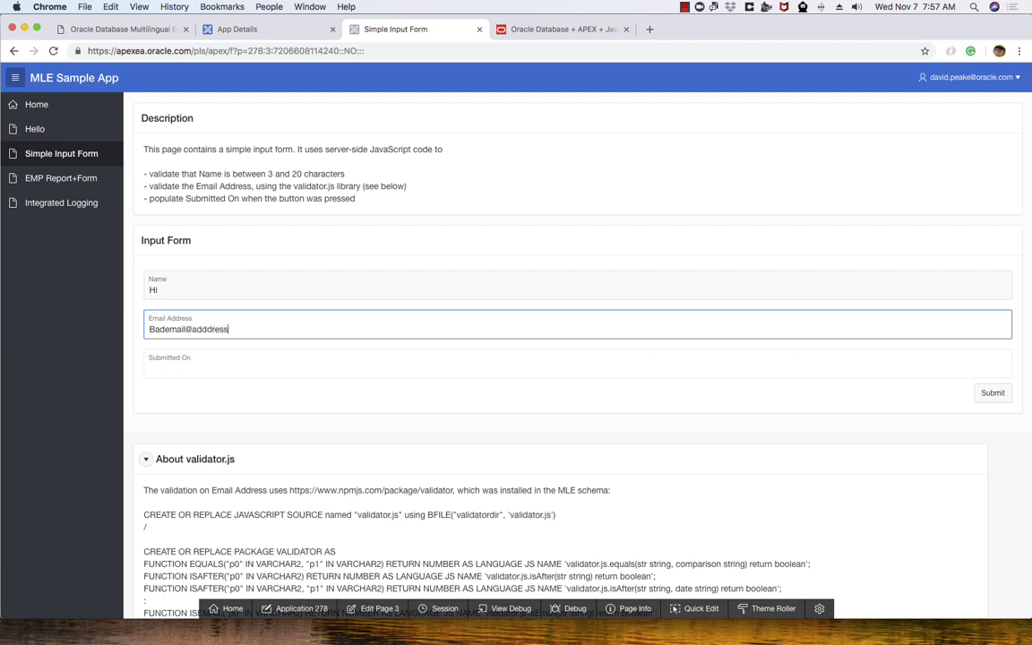
mouse_move(1011, 414)
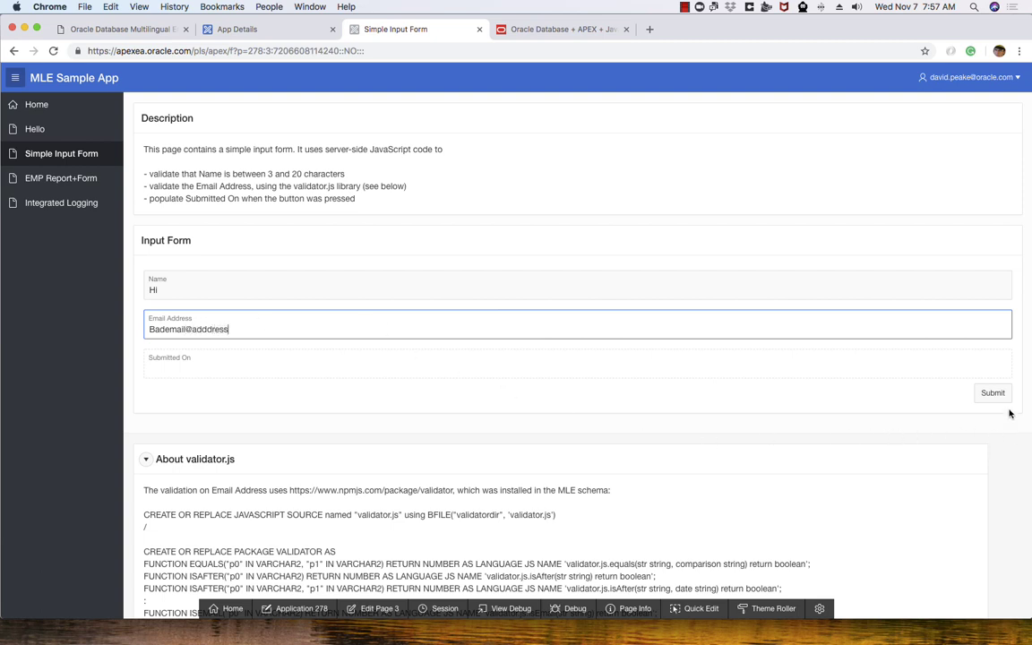
Submit the form to raise both validation errors, then open page 3 in Page Designer
click(992, 392)
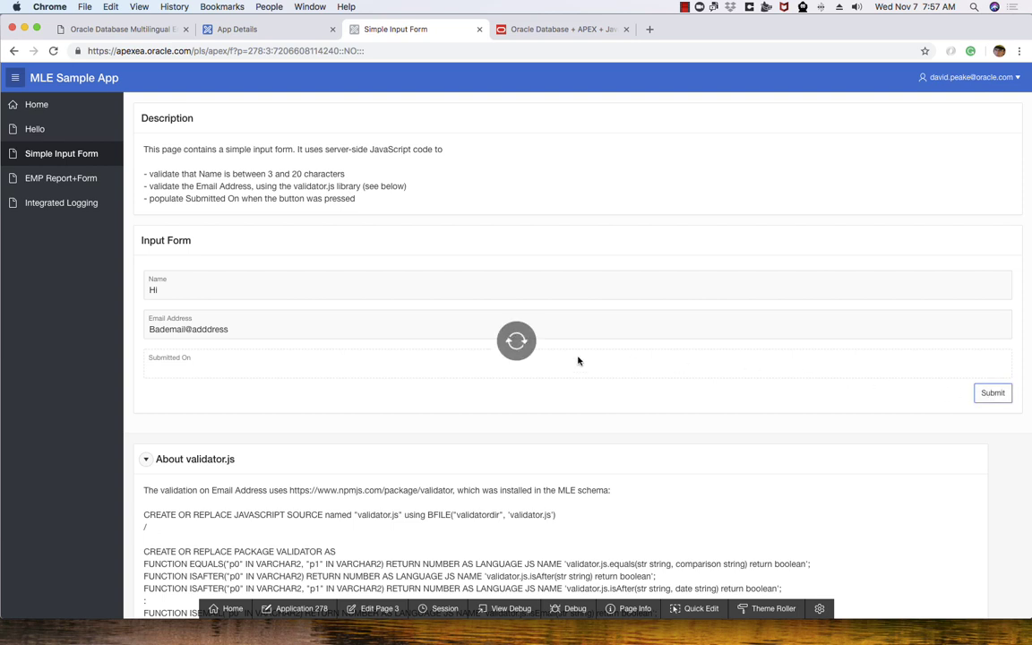
click(991, 392)
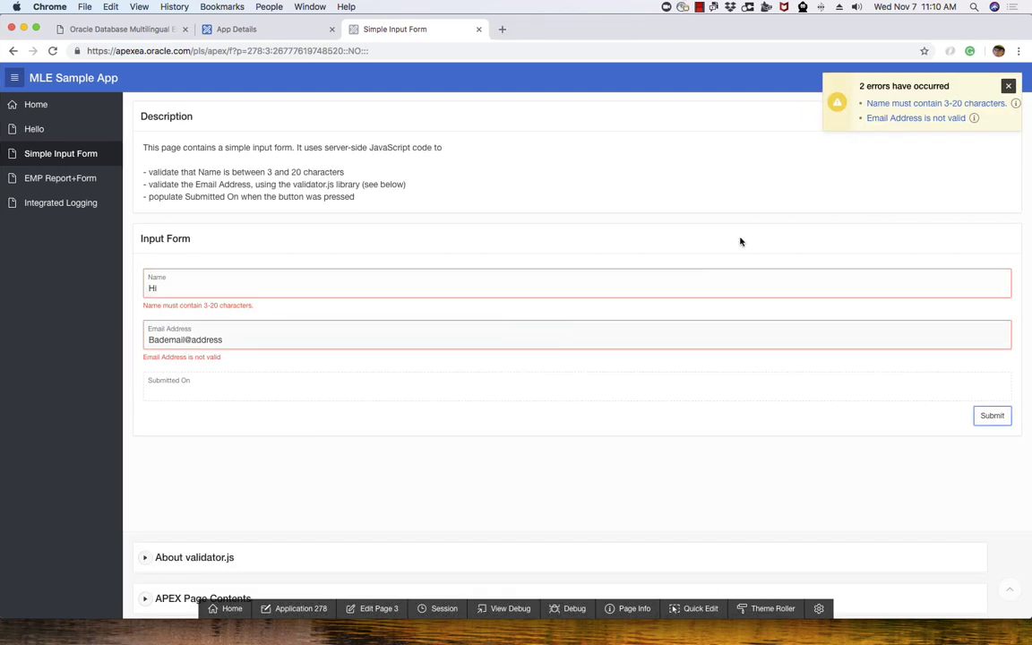
mouse_move(430, 440)
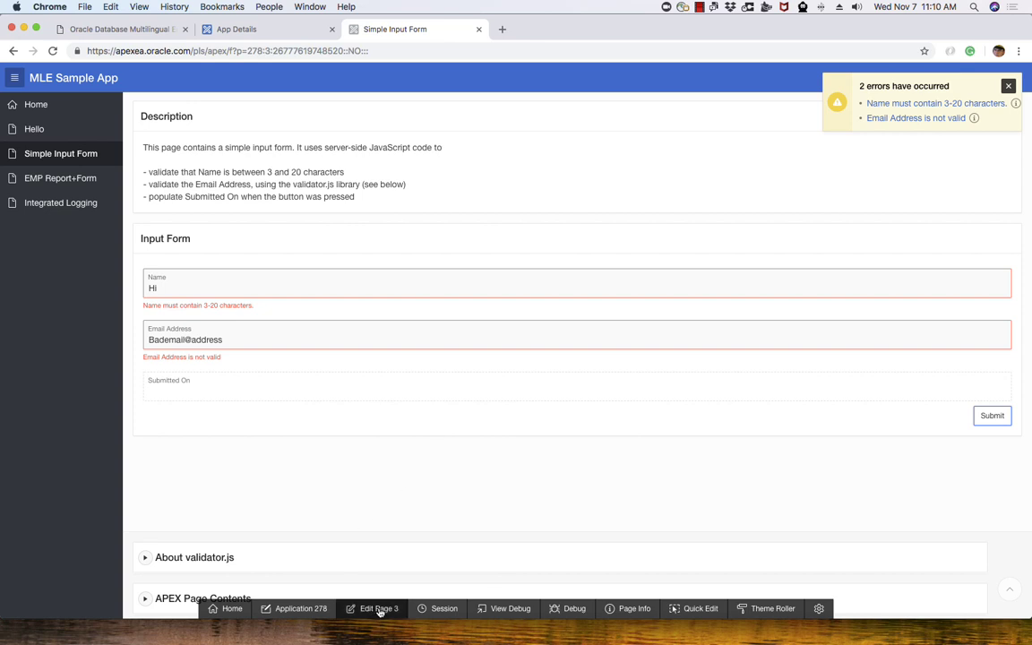
mouse_move(379, 609)
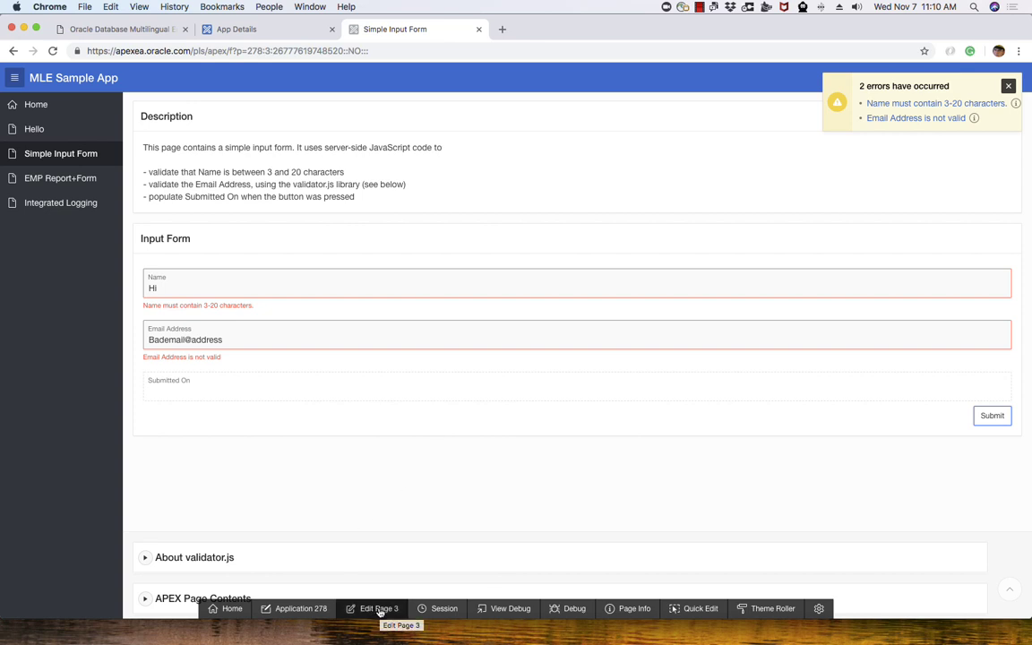
click(236, 29)
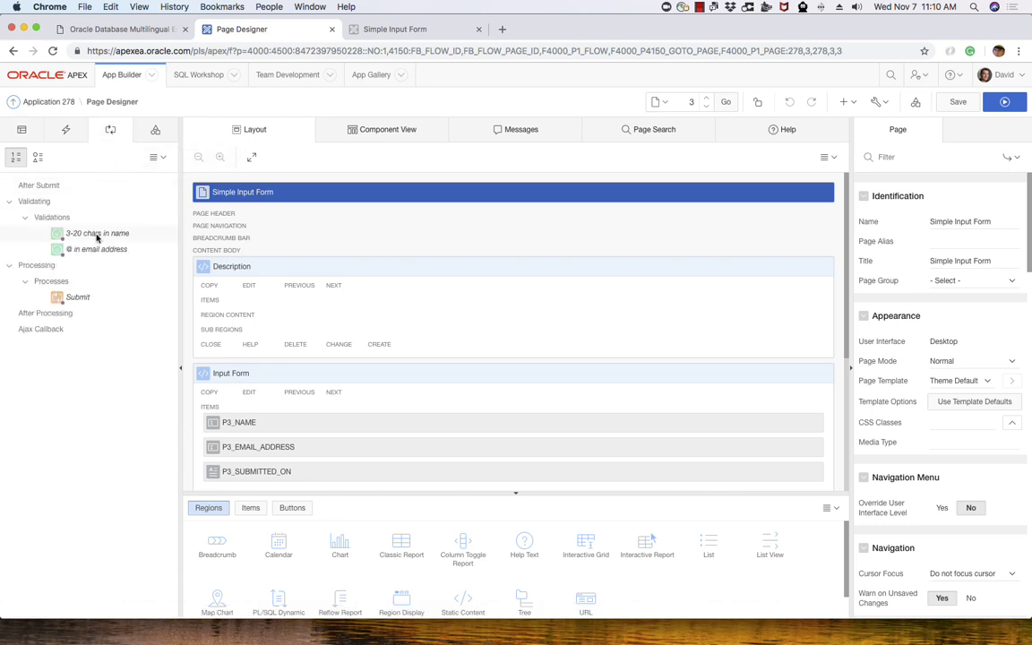
Rename the '3-20 chars in name' validation to '5-20 chars in name', keeping the JavaScript function body type
click(97, 233)
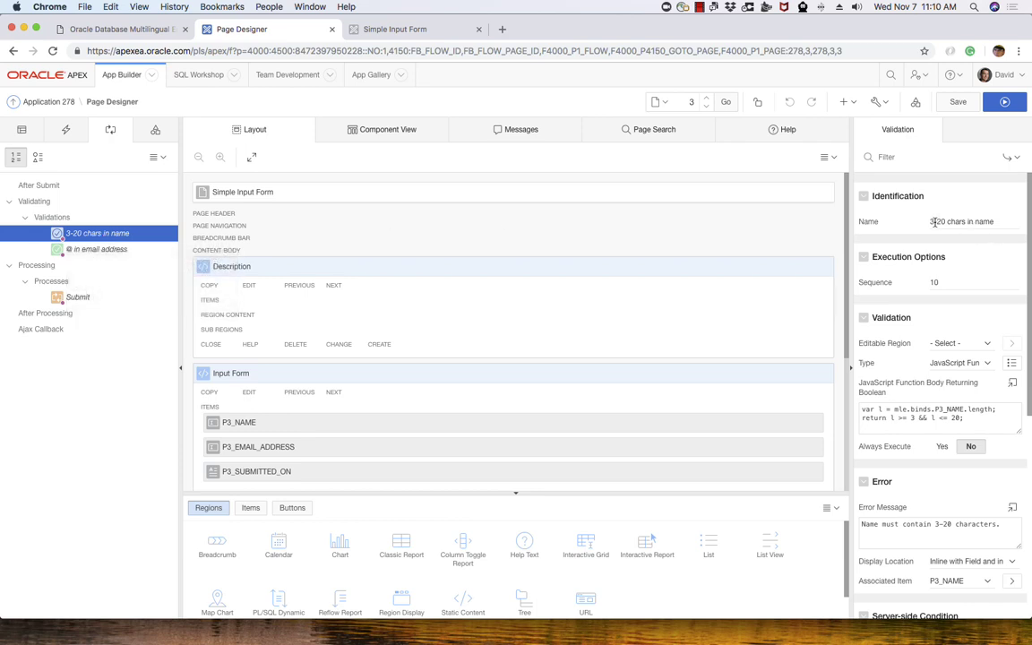
click(973, 222)
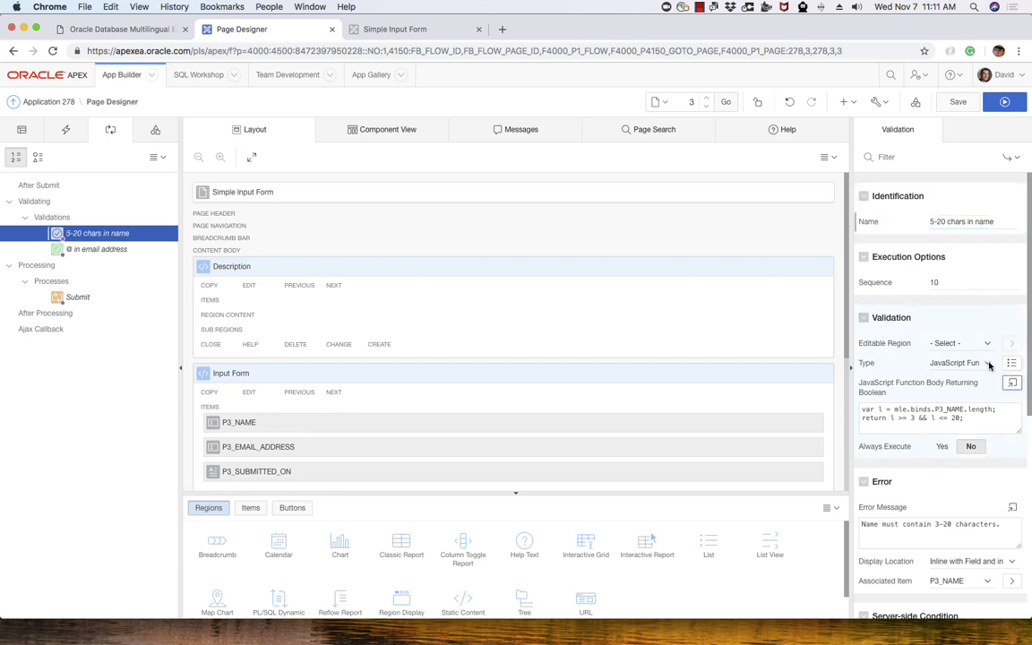
click(989, 363)
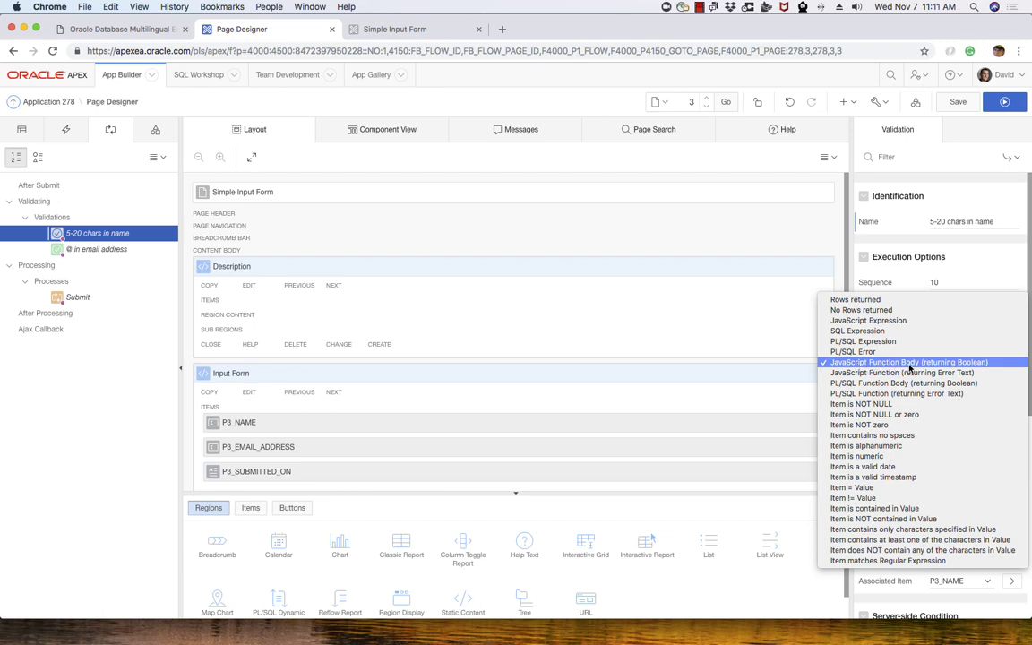
mouse_move(900, 371)
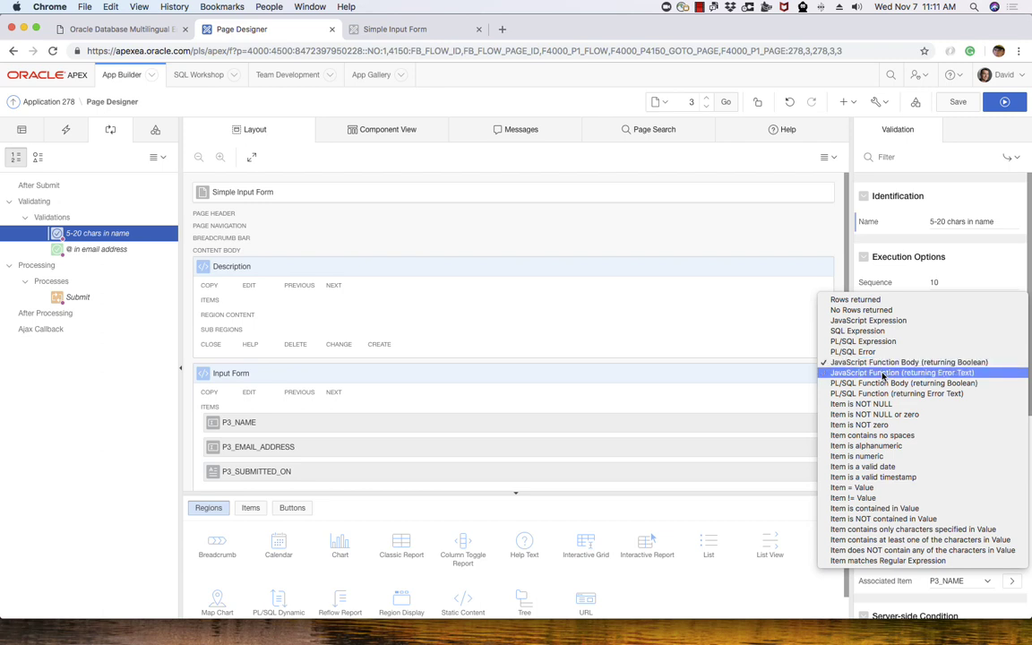
click(901, 373)
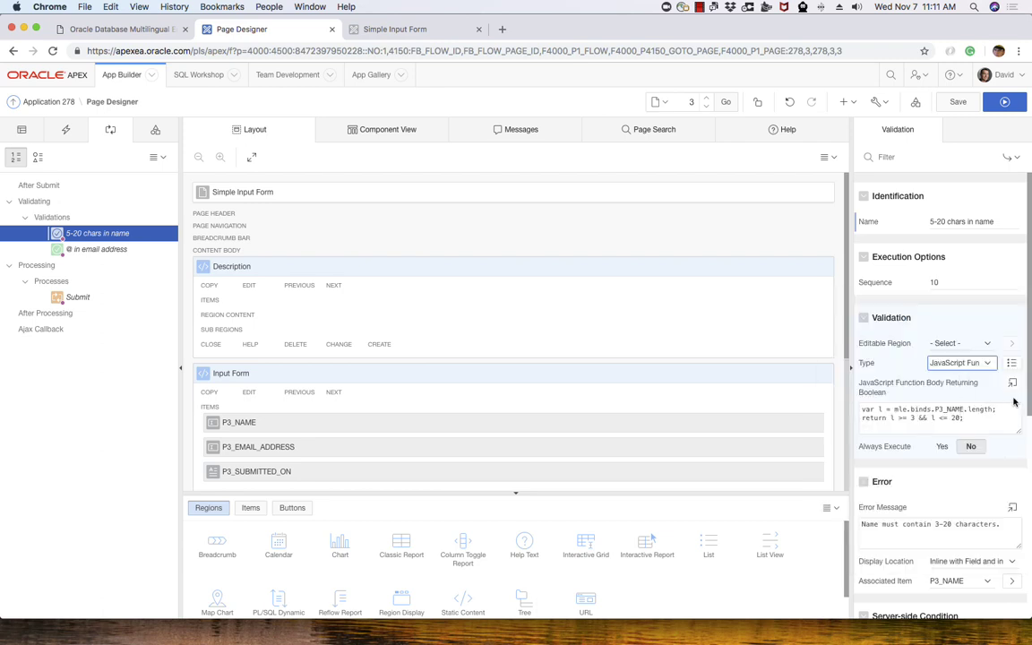
click(1012, 383)
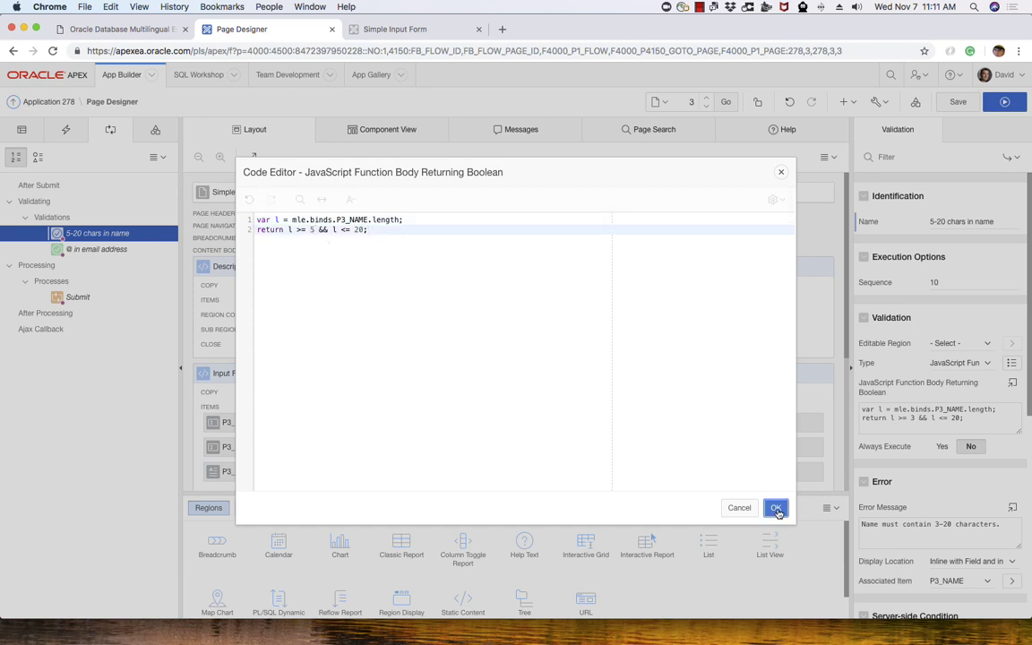
Set the minimum name length to 5 (l >= 5), save the page, and run it
click(775, 508)
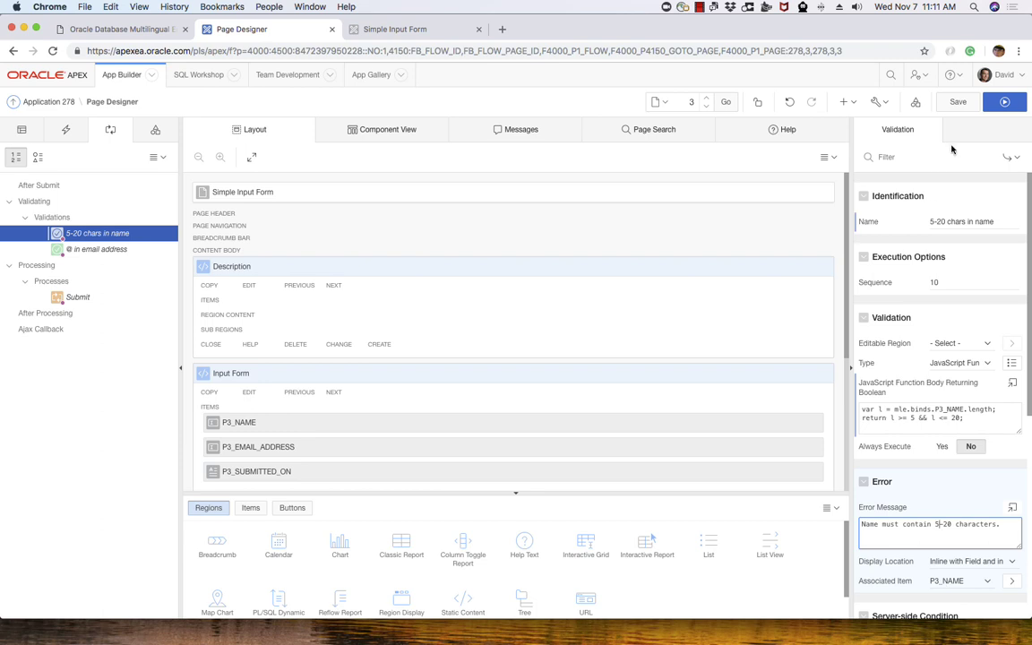
click(958, 101)
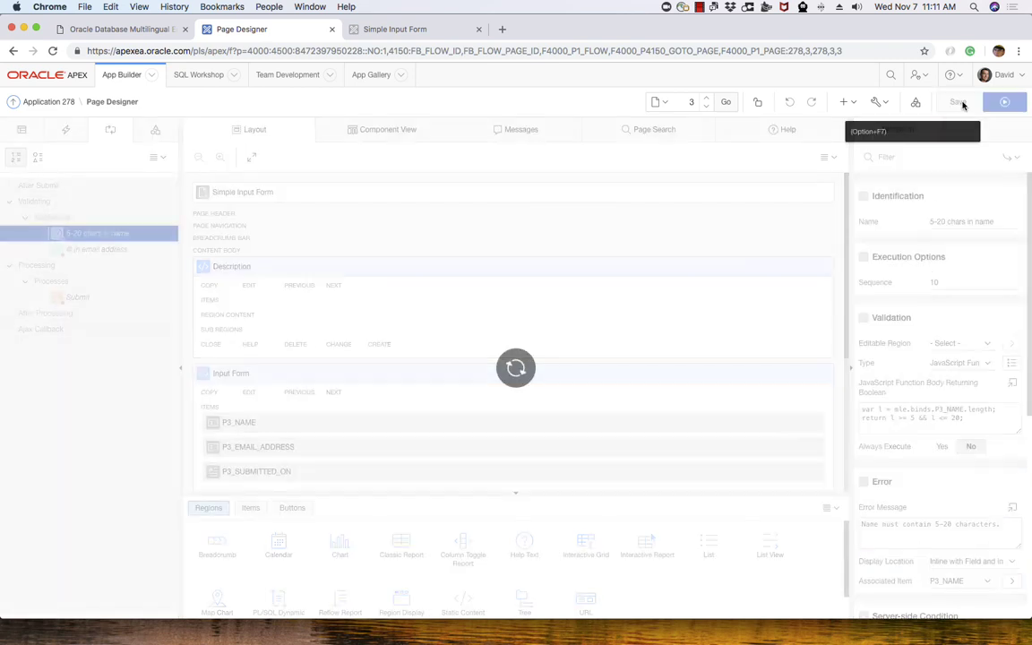
click(958, 101)
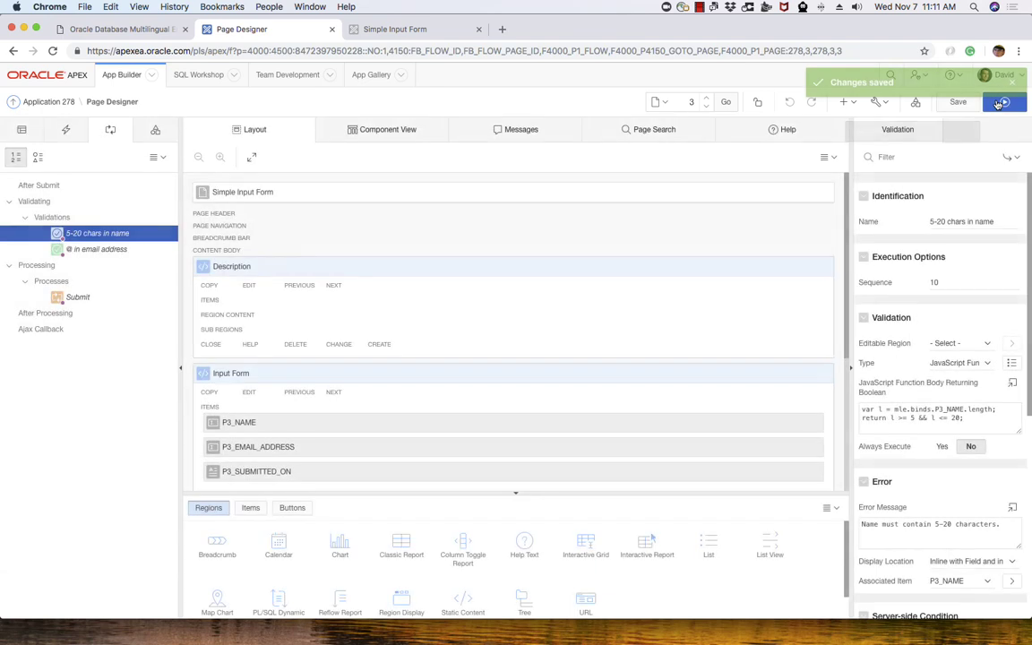
click(394, 28)
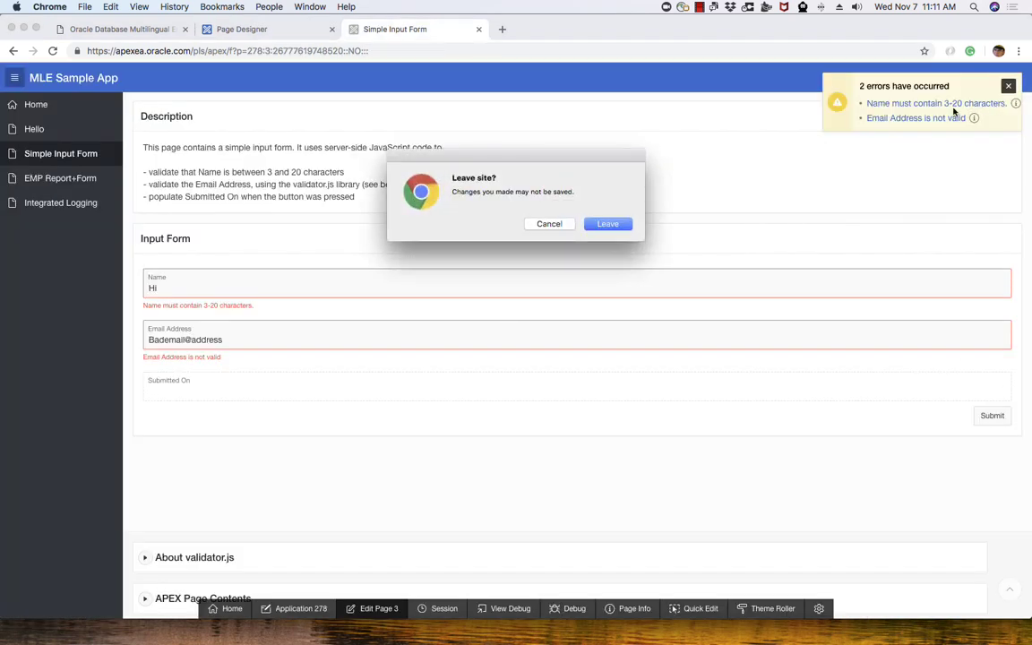
Leave the prompt, confirm a short name fails, then submit the name 'Hello World'
click(608, 223)
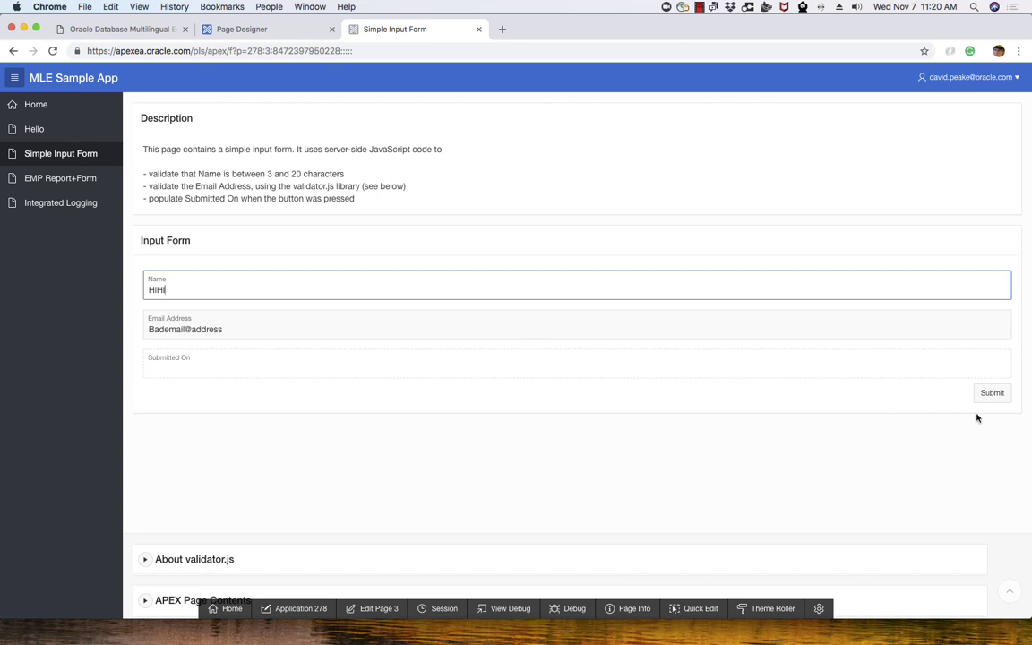
click(992, 392)
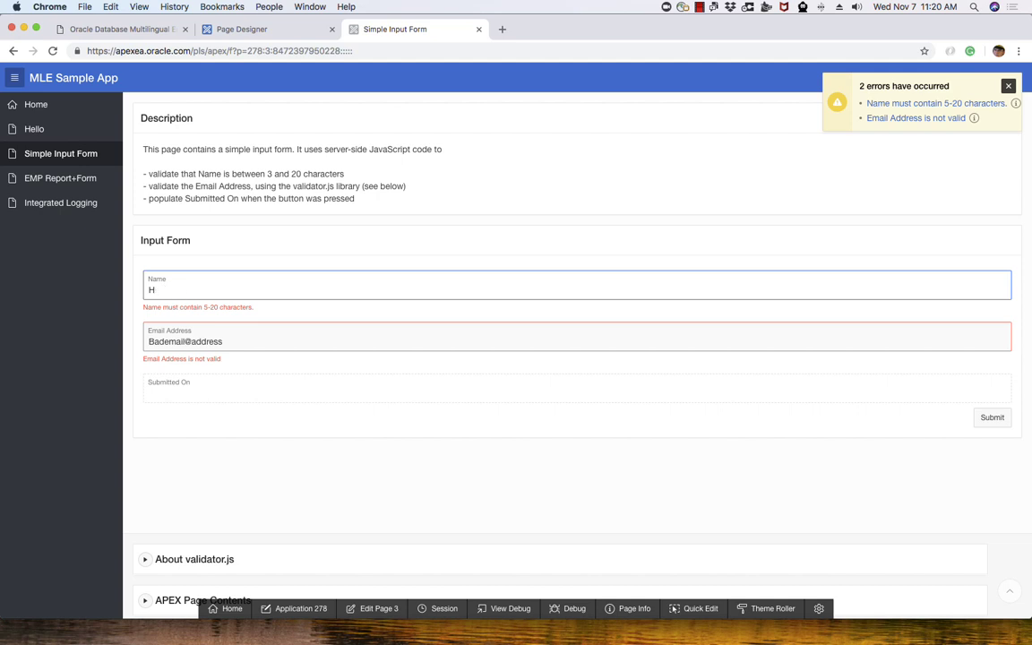
text(ello)
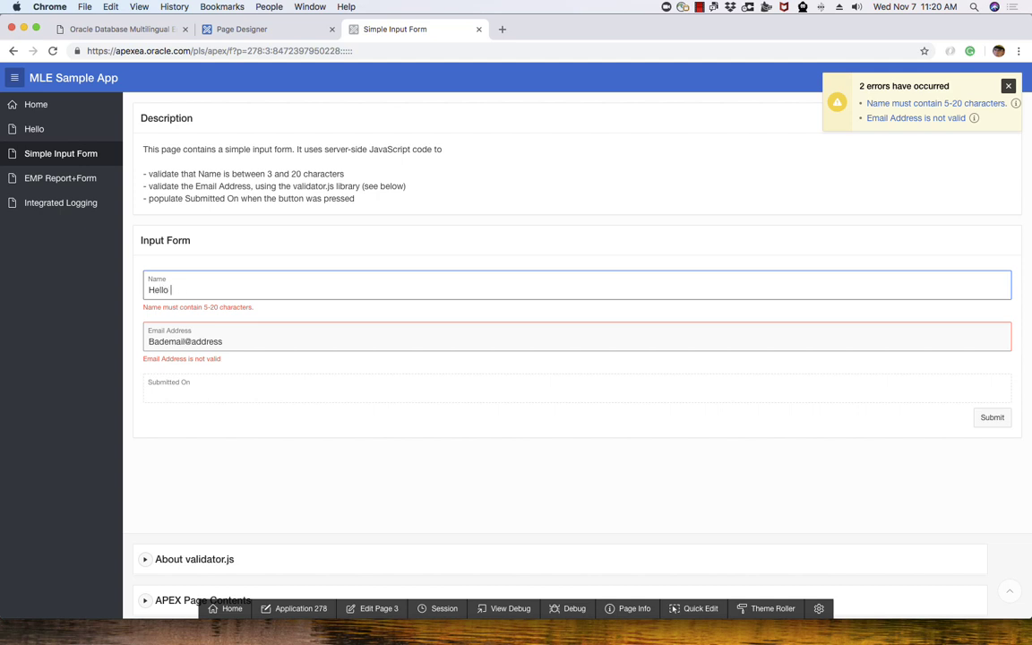
text(World)
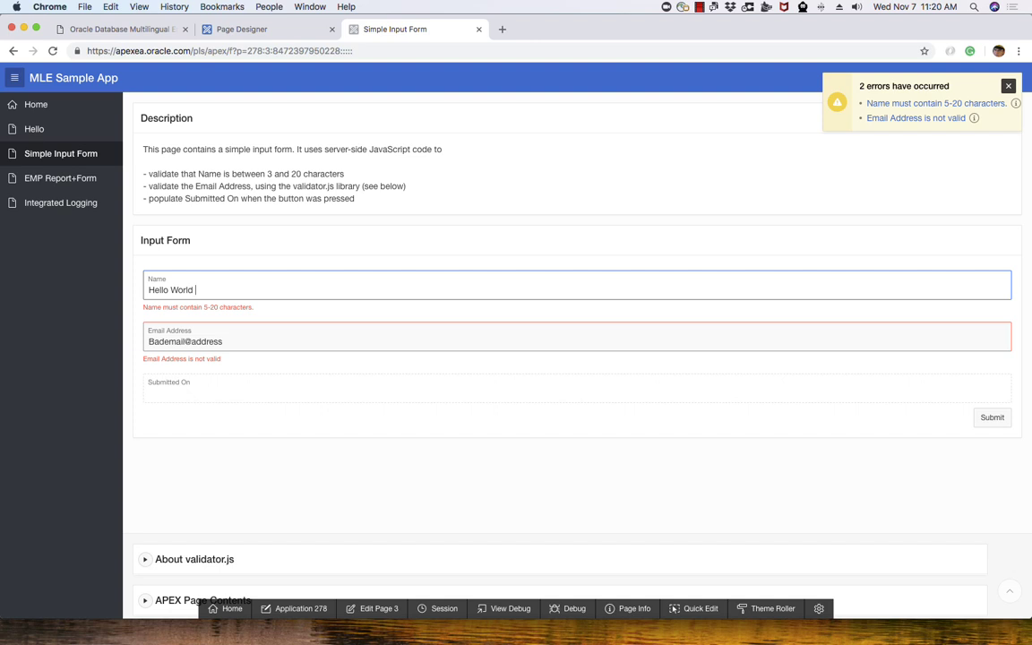
click(992, 417)
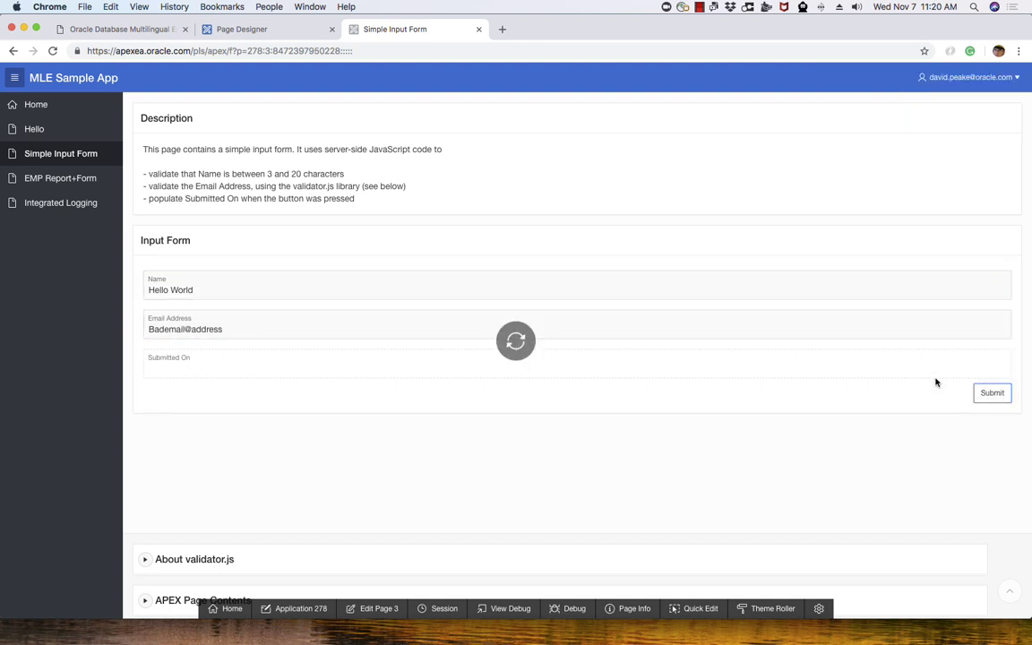
click(991, 392)
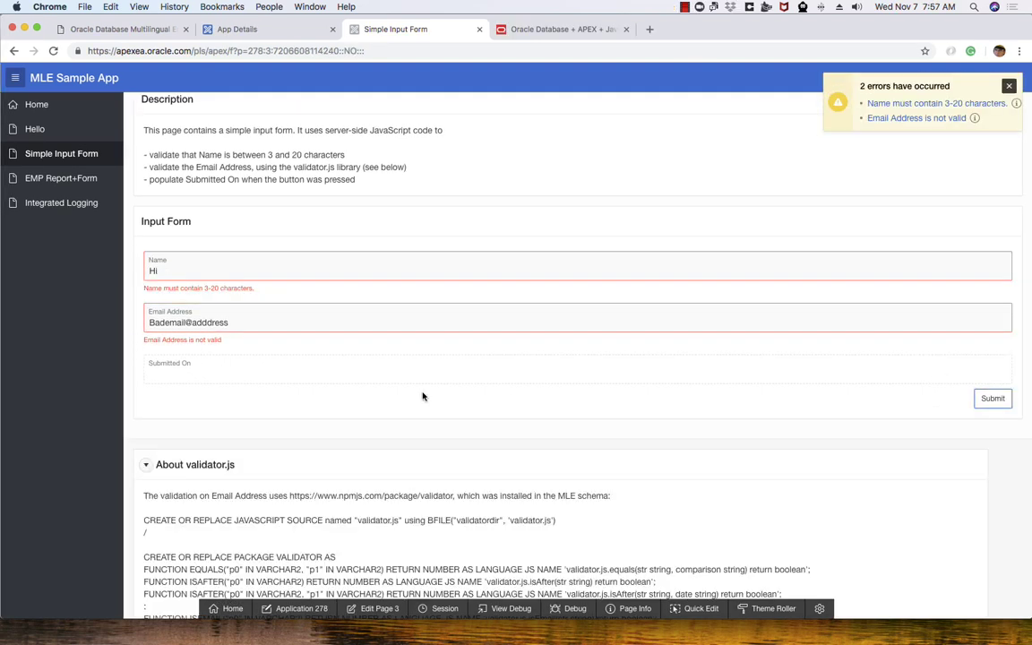